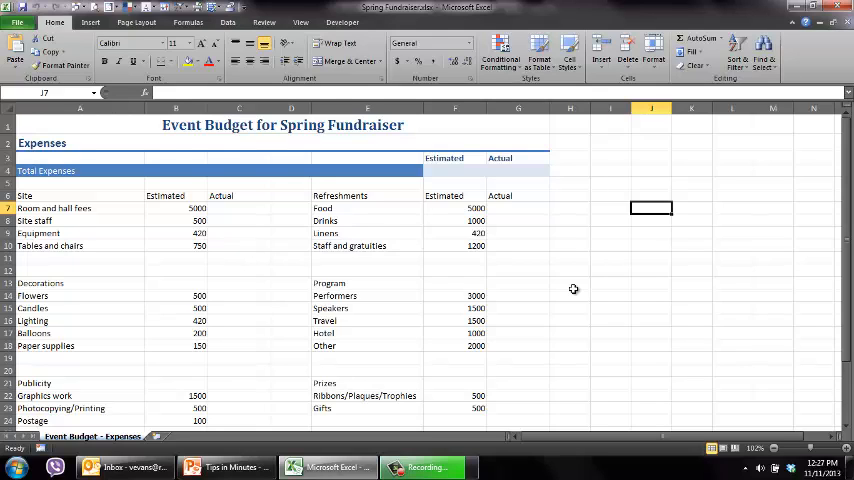
Review the expense blocks — Site, Refreshments, Decorations, Program, Publicity — before formatting.
{"action": "left_click", "coordinate": [176, 220]}
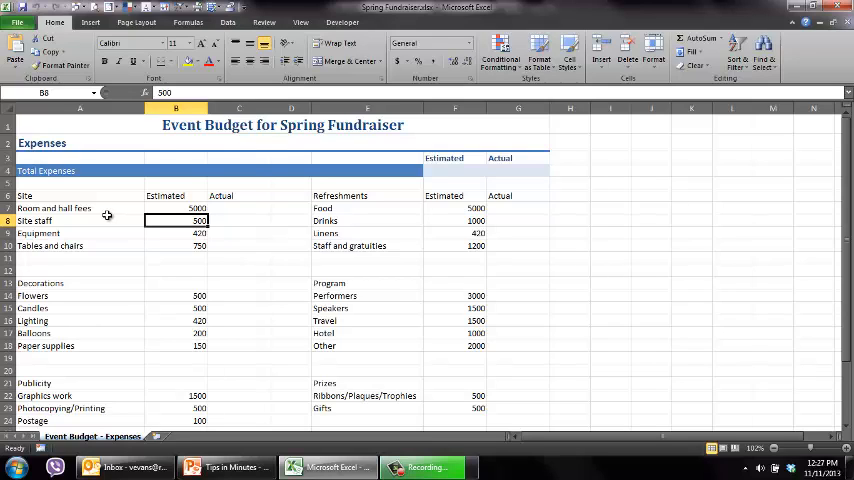
{"action": "left_click", "coordinate": [80, 196]}
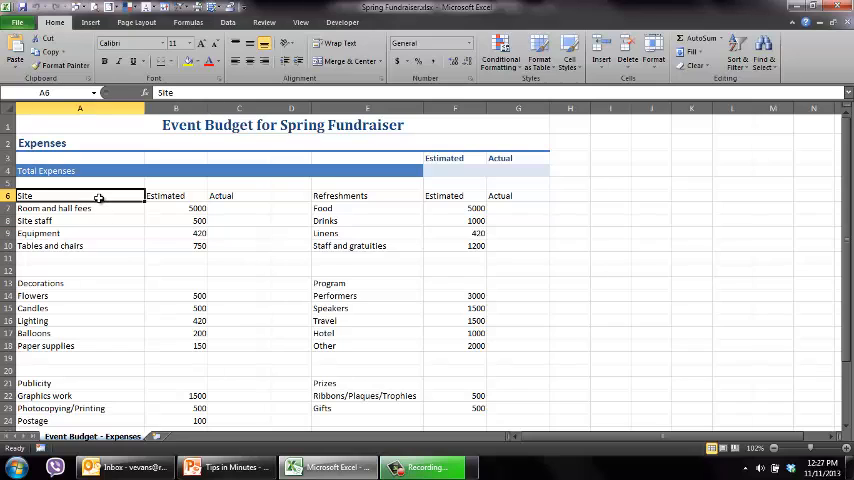
{"action": "left_click", "coordinate": [368, 196]}
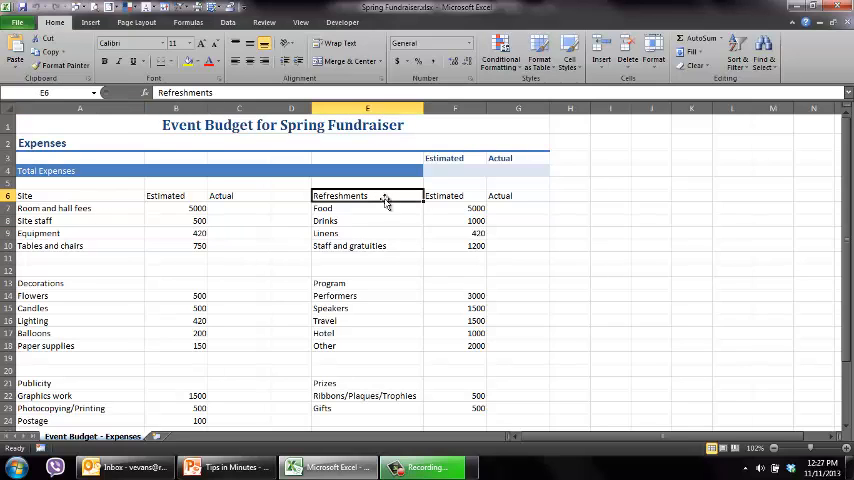
{"action": "left_click", "coordinate": [80, 308]}
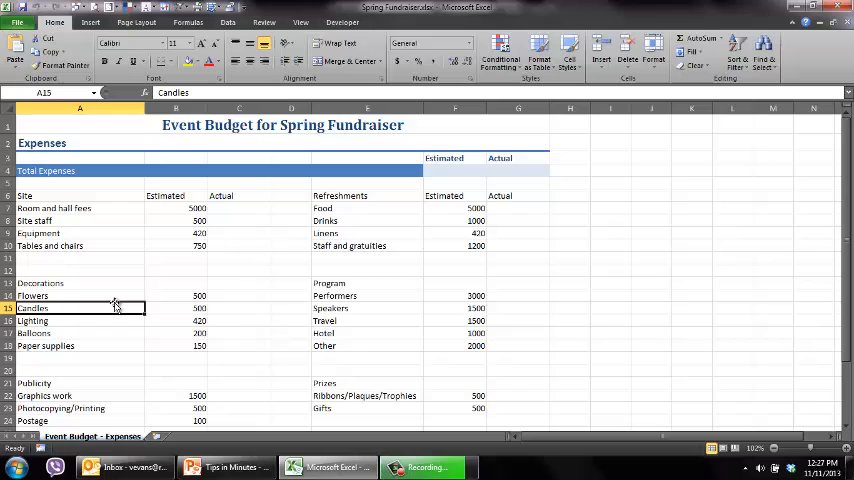
{"action": "left_click", "coordinate": [368, 296]}
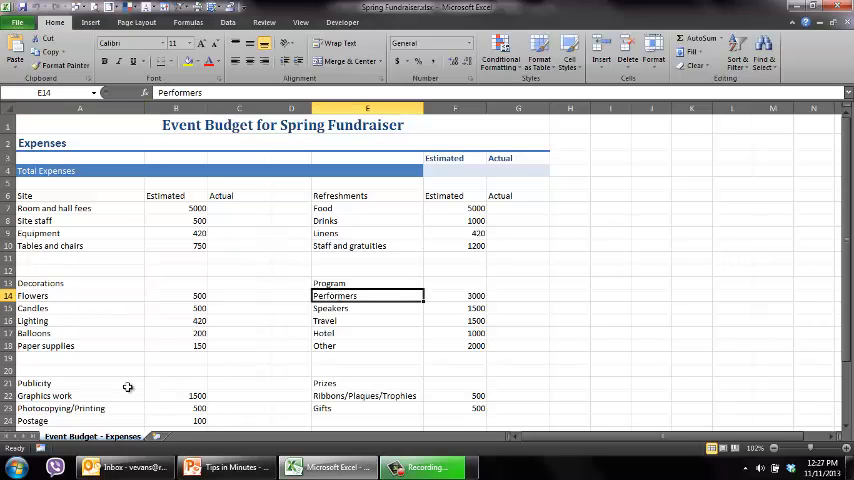
{"action": "left_click", "coordinate": [80, 384]}
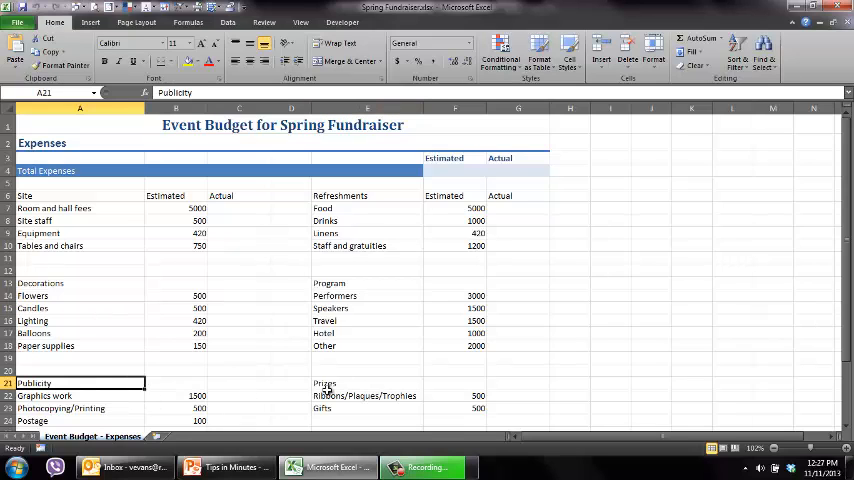
{"action": "mouse_move", "coordinate": [106, 224]}
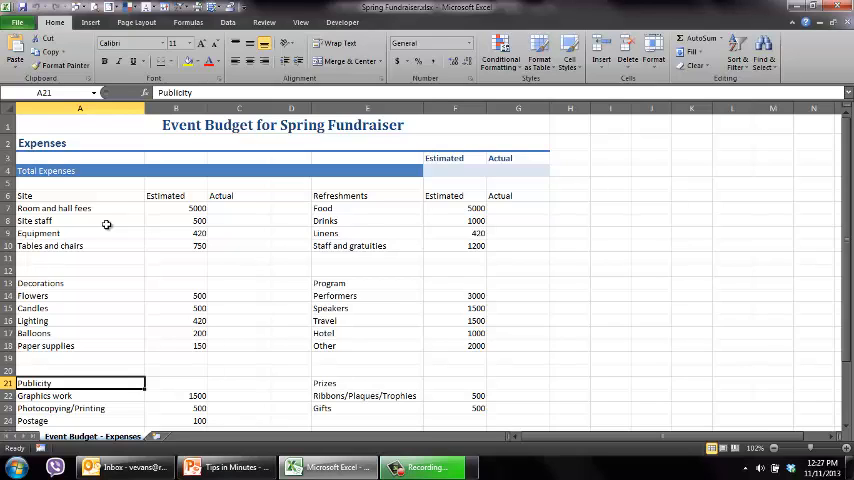
{"action": "left_click", "coordinate": [80, 220]}
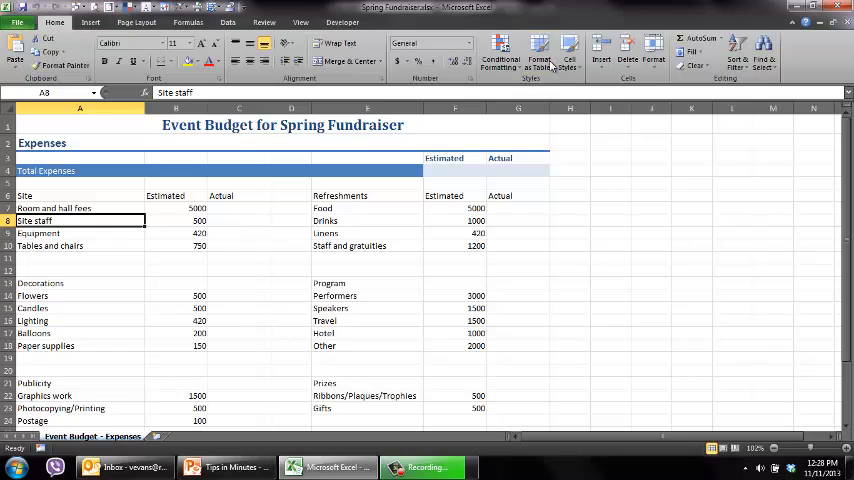
Format the Site block A6:C10 as a green table with 'My table has headers' kept on.
{"action": "left_click", "coordinate": [540, 56]}
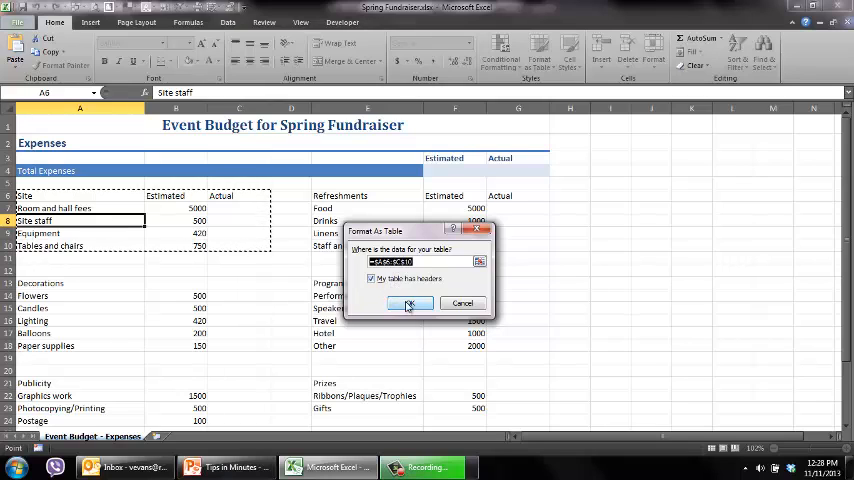
{"action": "left_click", "coordinate": [408, 304]}
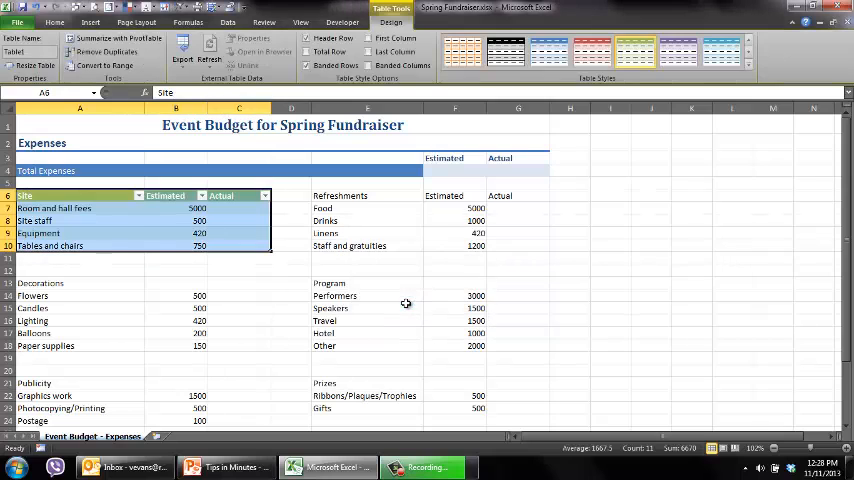
{"action": "left_click", "coordinate": [368, 220]}
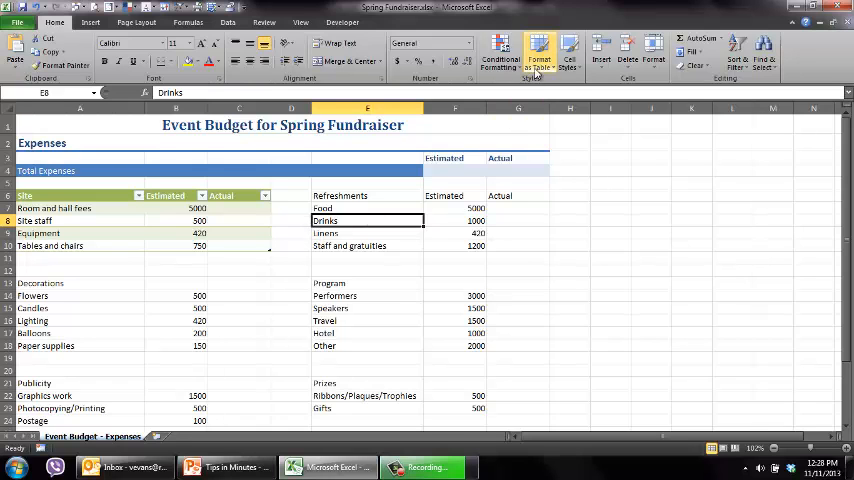
Format the Refreshments and Decorations blocks as green tables with header rows.
{"action": "left_click", "coordinate": [538, 56]}
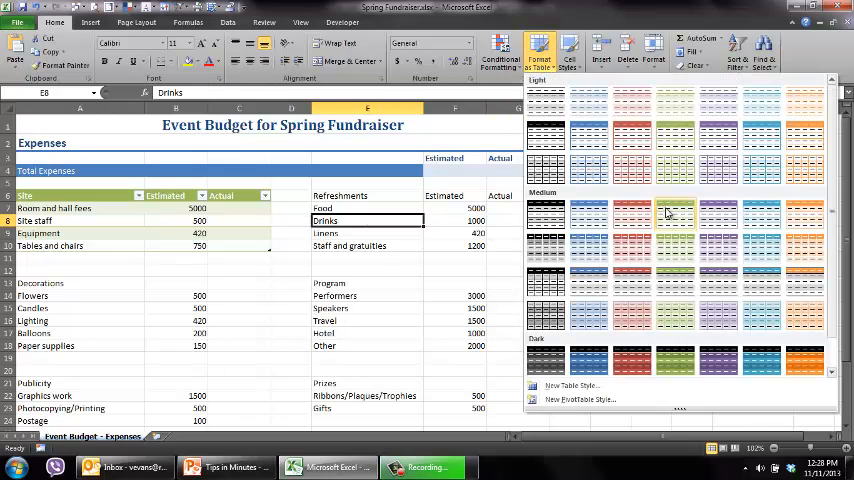
{"action": "left_click", "coordinate": [674, 216]}
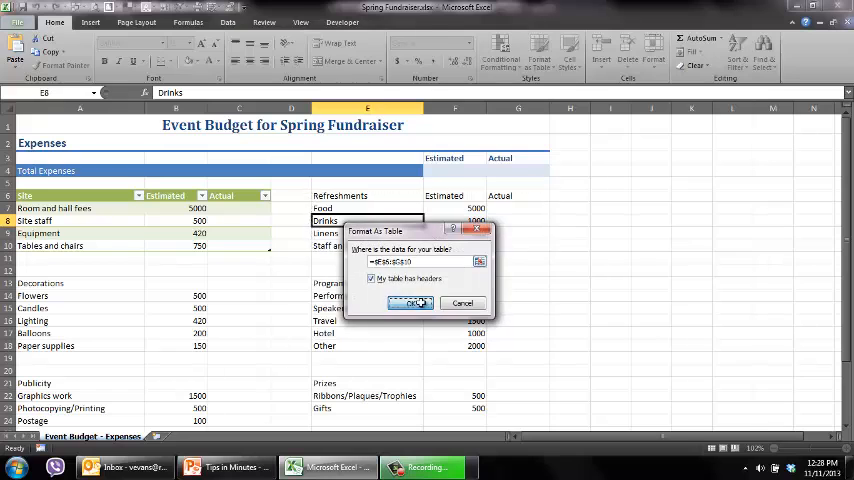
{"action": "left_click", "coordinate": [412, 304]}
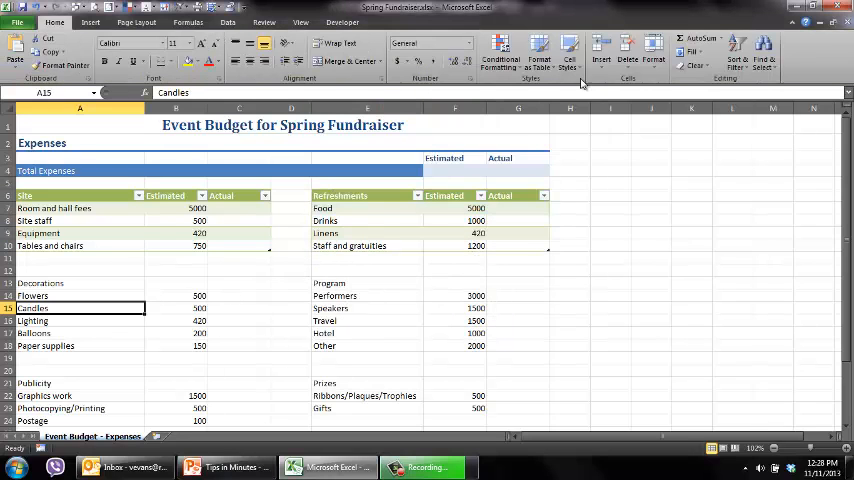
{"action": "left_click", "coordinate": [540, 52]}
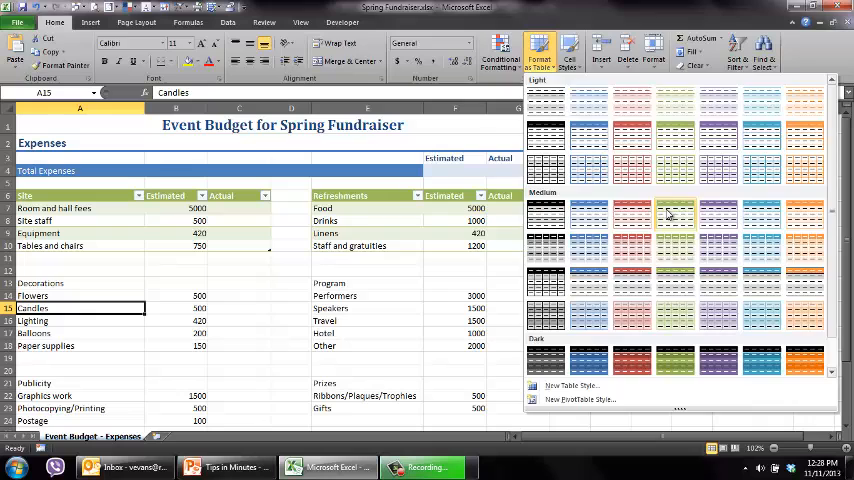
{"action": "left_click", "coordinate": [674, 214]}
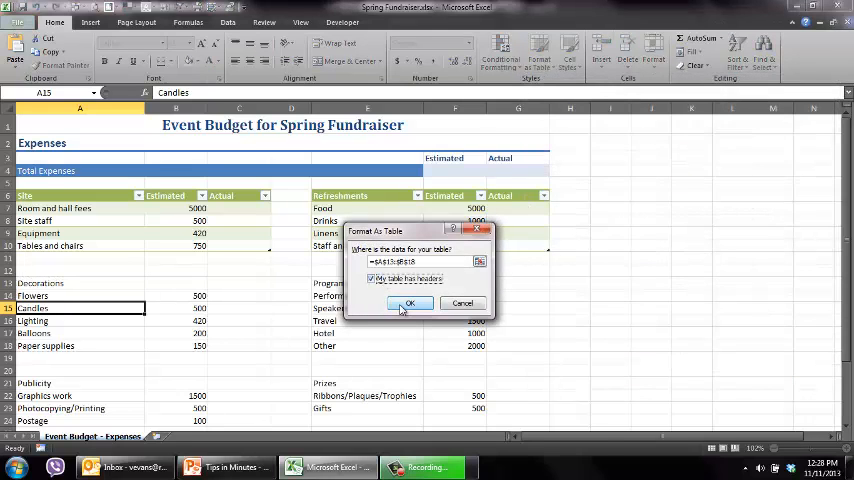
{"action": "left_click", "coordinate": [408, 304]}
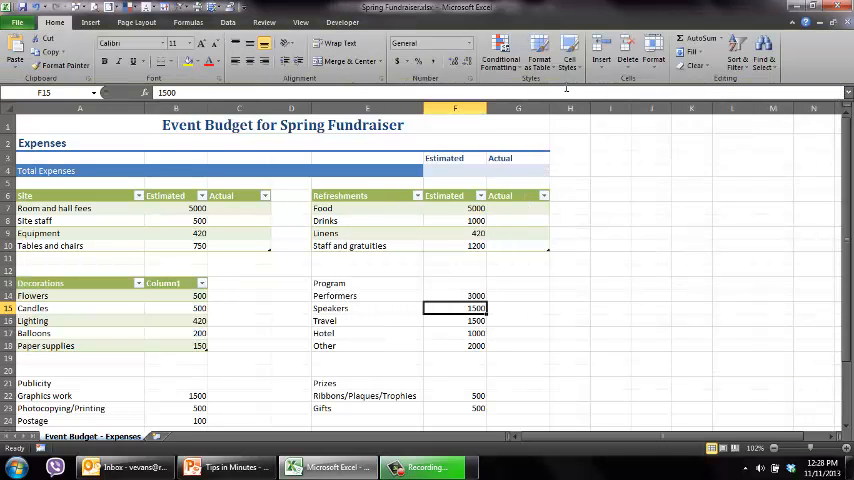
Format the Program block as the same green table with a header row.
{"action": "left_click", "coordinate": [538, 52]}
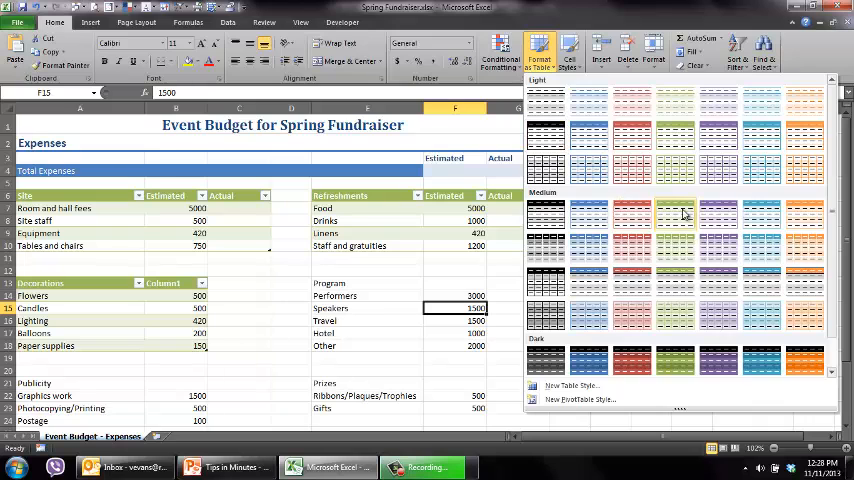
{"action": "left_click", "coordinate": [676, 216]}
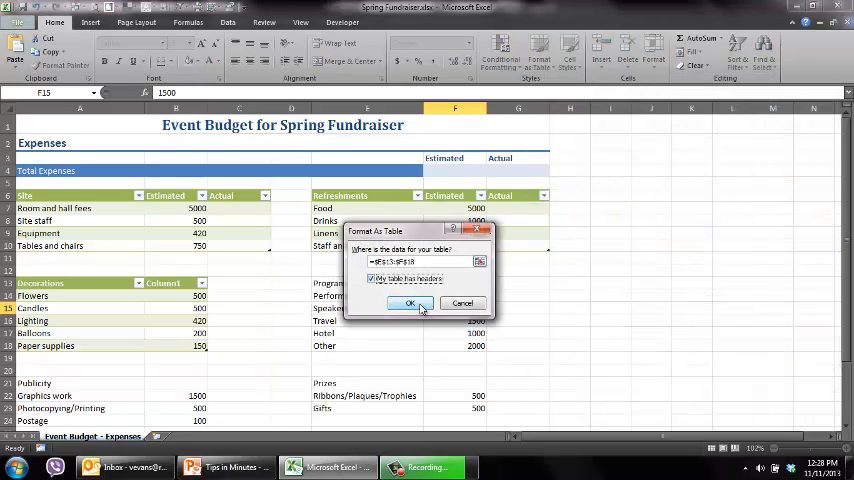
{"action": "left_click", "coordinate": [408, 304]}
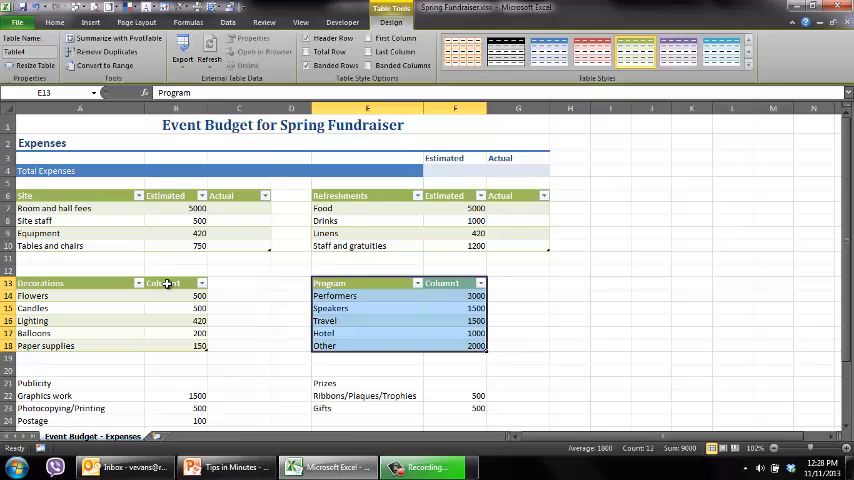
{"action": "left_click", "coordinate": [456, 284]}
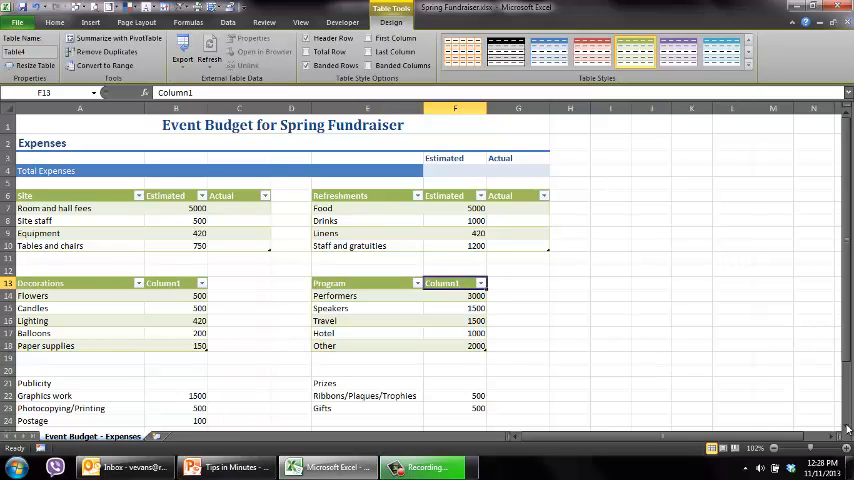
Format the Publicity and Prizes blocks as green tables with header rows.
{"action": "scroll", "scroll_direction": "down", "scroll_amount": 3}
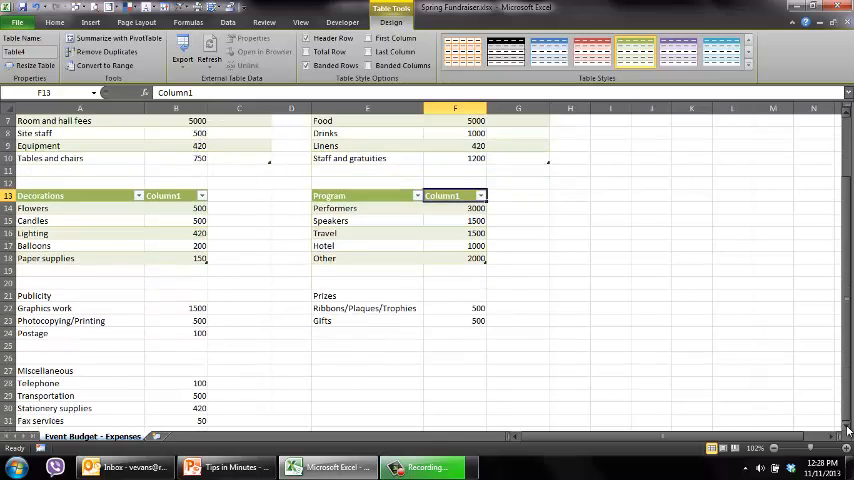
{"action": "left_click", "coordinate": [56, 22]}
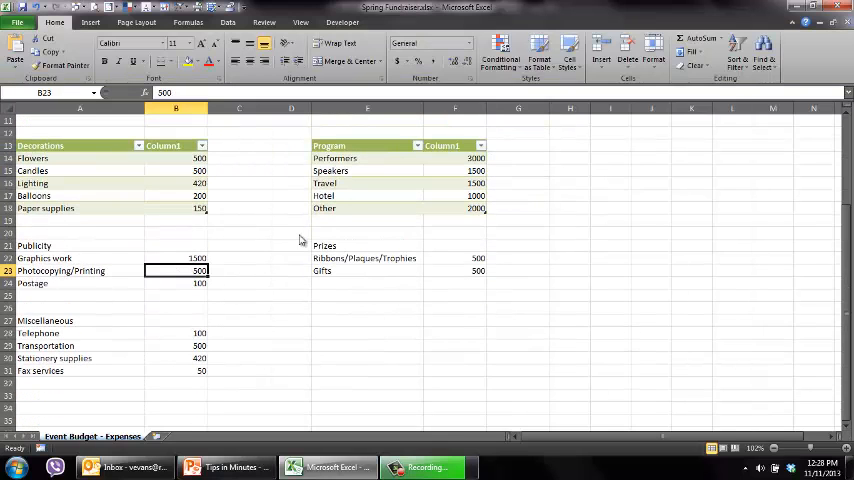
{"action": "mouse_move", "coordinate": [636, 152]}
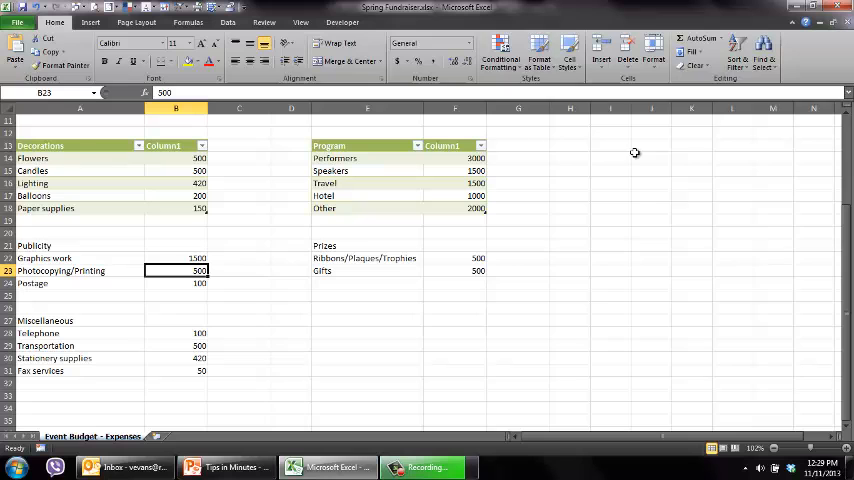
{"action": "left_click", "coordinate": [538, 52]}
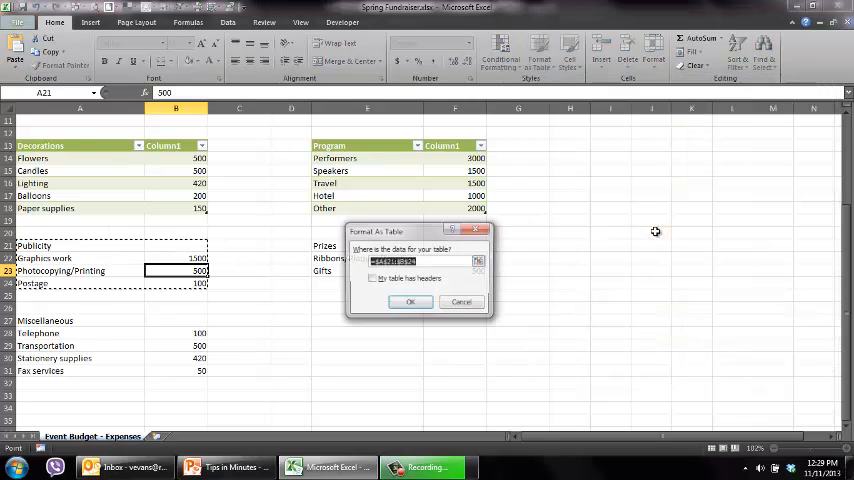
{"action": "left_click", "coordinate": [410, 300]}
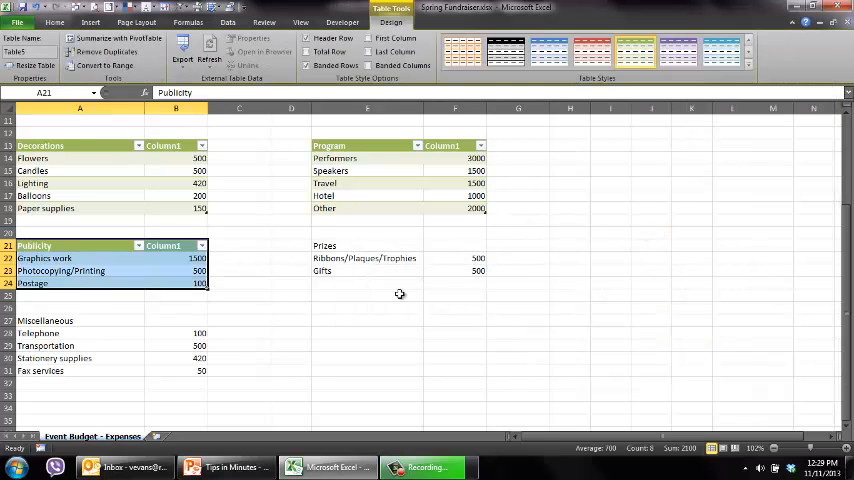
{"action": "left_click", "coordinate": [540, 50]}
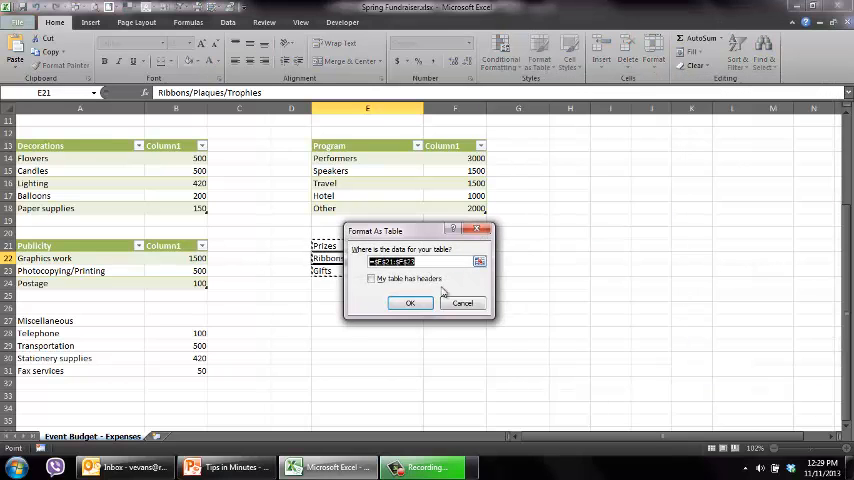
{"action": "left_click", "coordinate": [410, 304]}
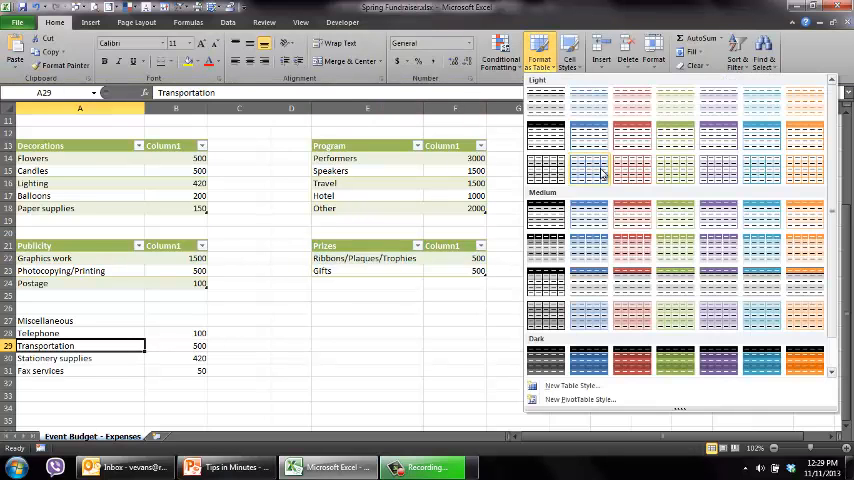
Convert the Miscellaneous list into a styled table with a header row.
{"action": "left_click", "coordinate": [588, 168]}
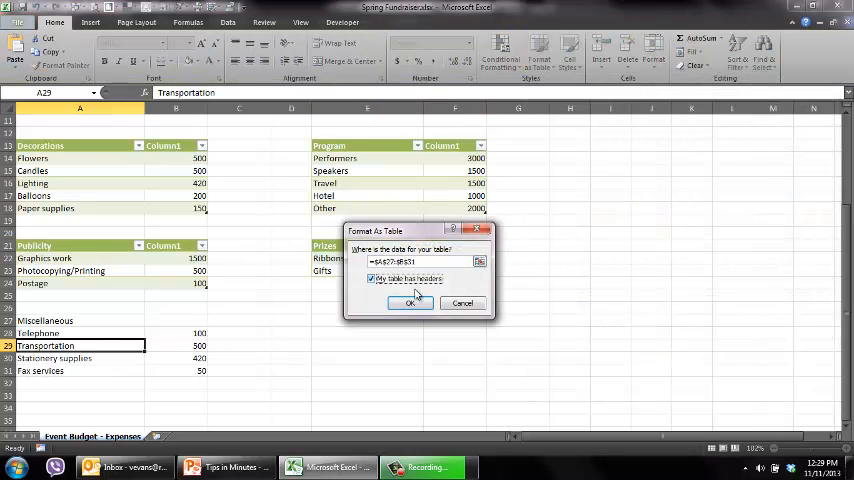
{"action": "left_click", "coordinate": [408, 304]}
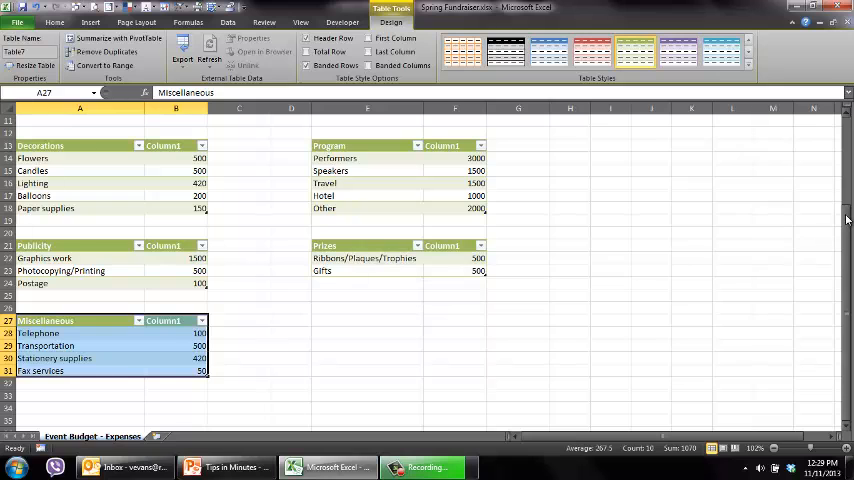
{"action": "scroll", "scroll_direction": "up", "scroll_amount": 3}
{"action": "type", "text": "Actual"}
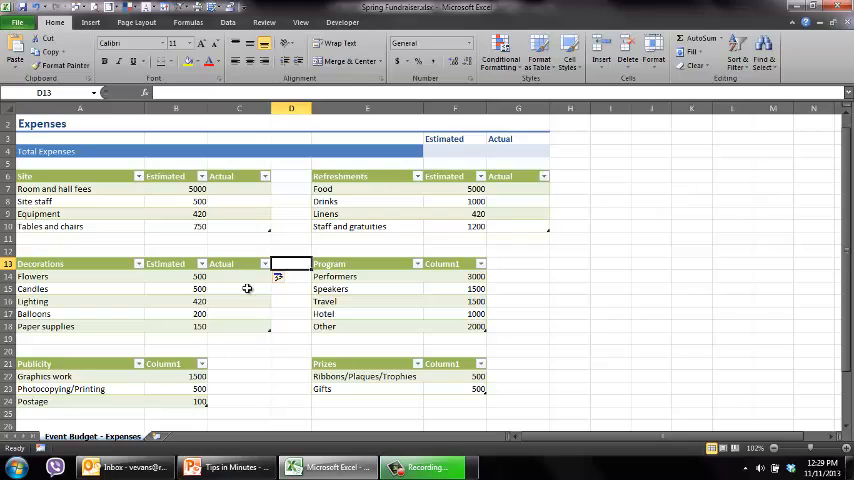
{"action": "mouse_move", "coordinate": [532, 246]}
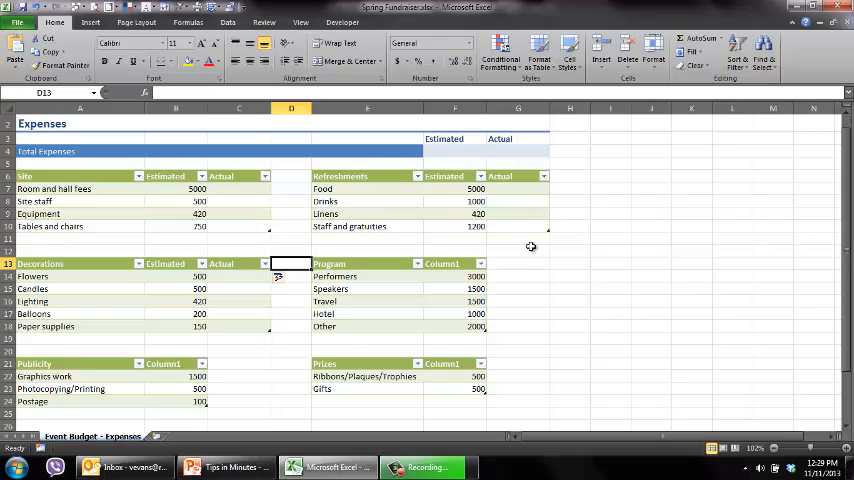
Replace Column1/Column2 headers with Estimated and Actual in Program, Prizes and the lower tables.
{"action": "left_click", "coordinate": [456, 264]}
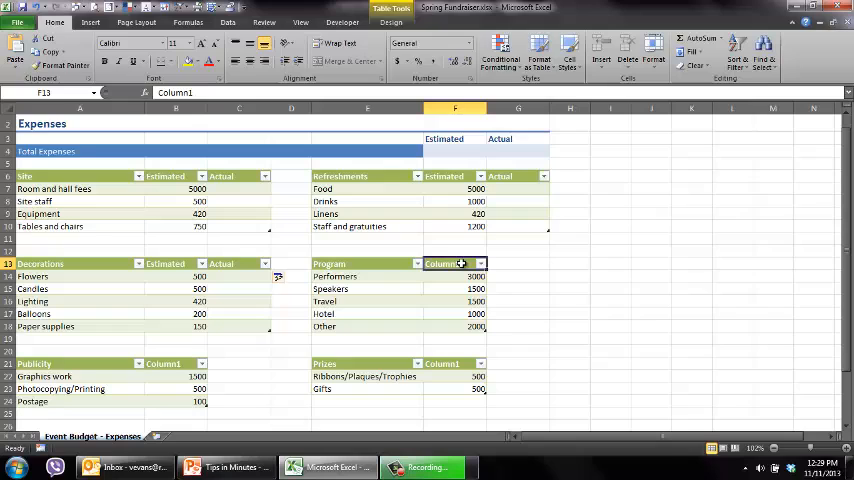
{"action": "double_click", "coordinate": [444, 264]}
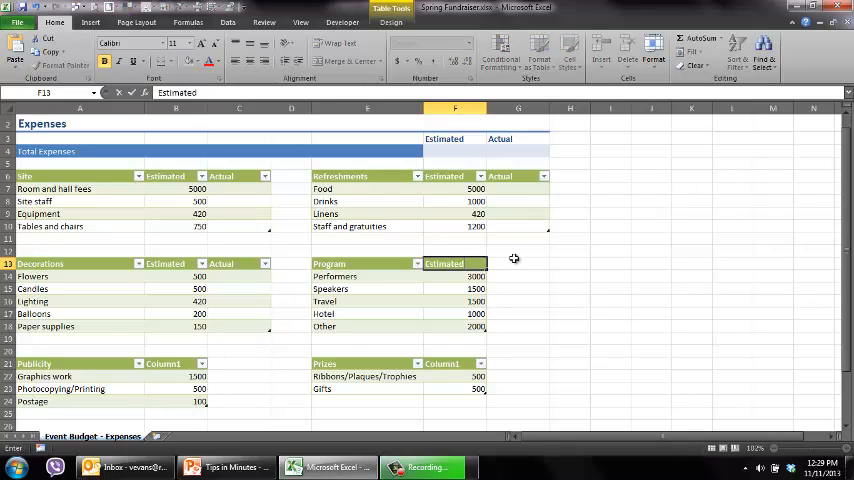
{"action": "left_click", "coordinate": [516, 264]}
{"action": "type", "text": "Actual"}
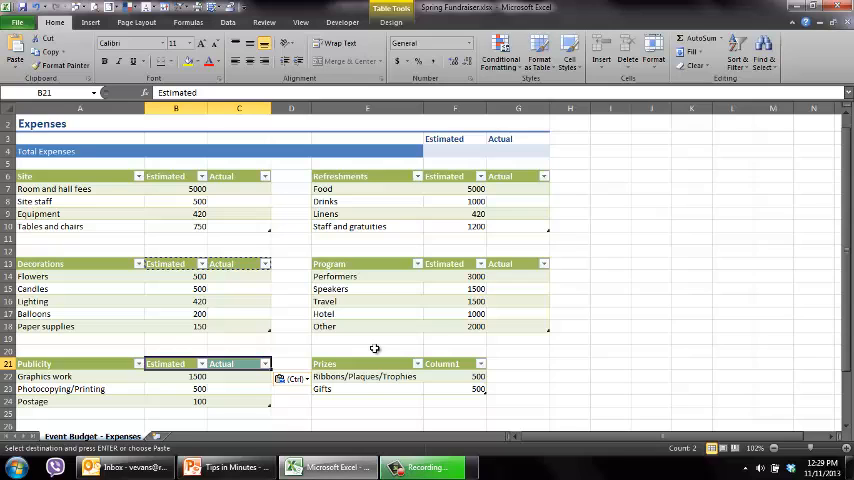
{"action": "left_click", "coordinate": [456, 364]}
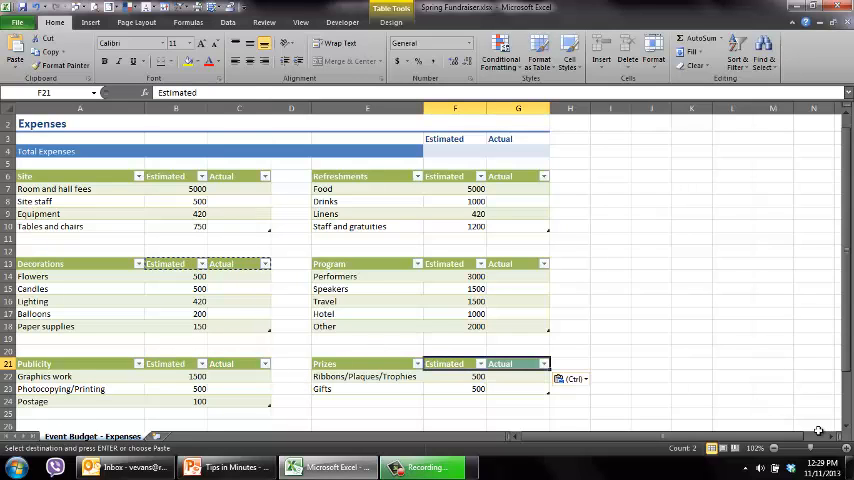
{"action": "scroll", "scroll_direction": "down", "scroll_amount": 3}
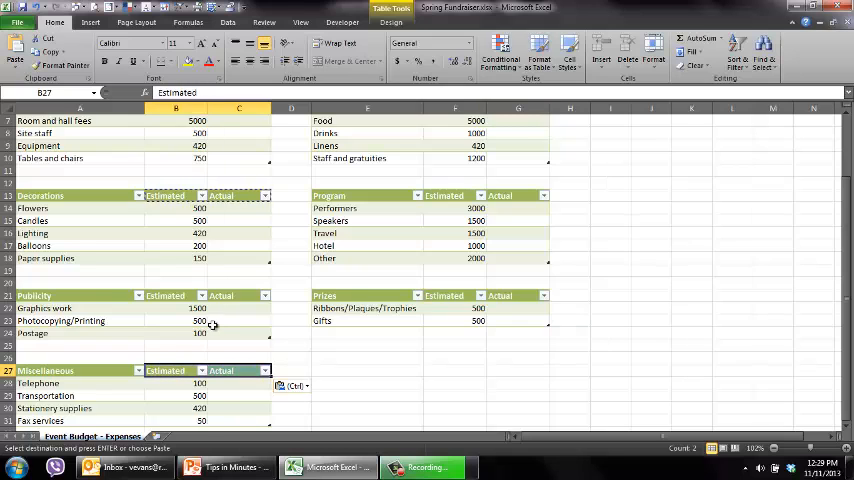
{"action": "left_click", "coordinate": [238, 270]}
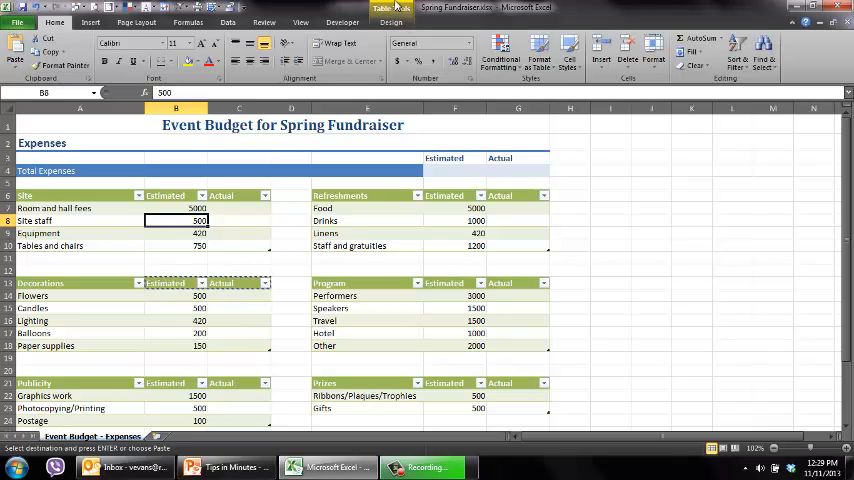
Add a Total row to the Site table and sum its Actual column.
{"action": "left_click", "coordinate": [392, 22]}
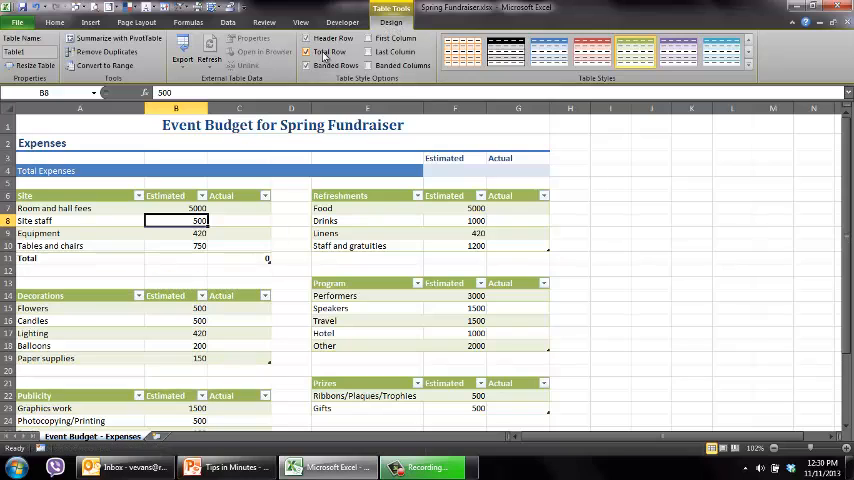
{"action": "left_click", "coordinate": [368, 232]}
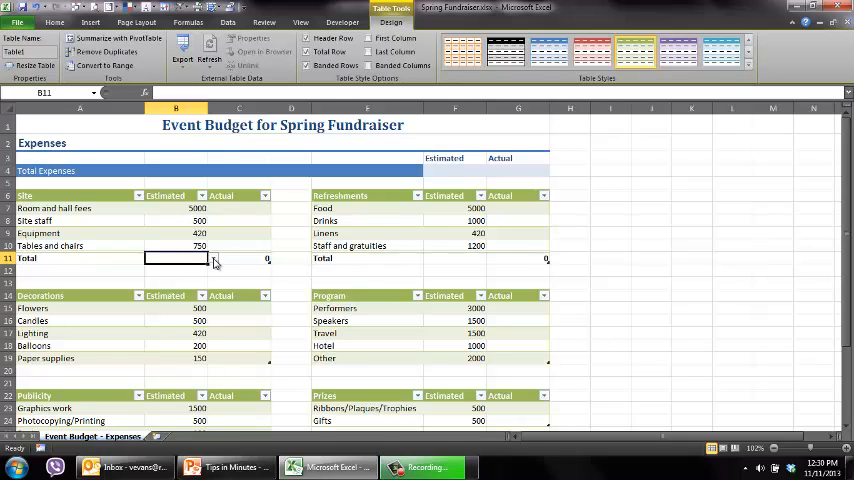
{"action": "left_click", "coordinate": [212, 258]}
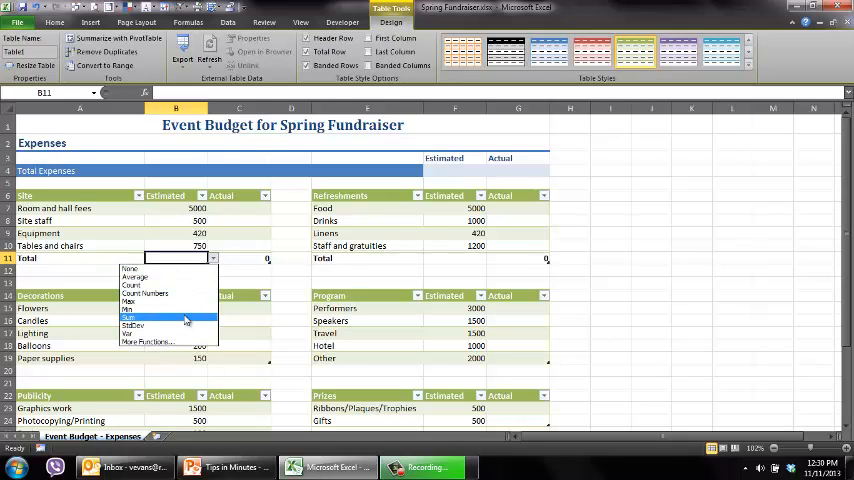
{"action": "left_click", "coordinate": [128, 320]}
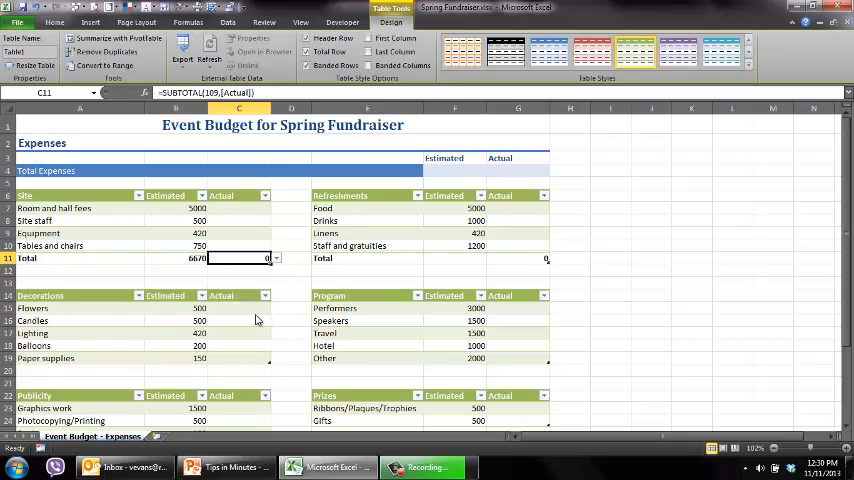
{"action": "left_click", "coordinate": [492, 262]}
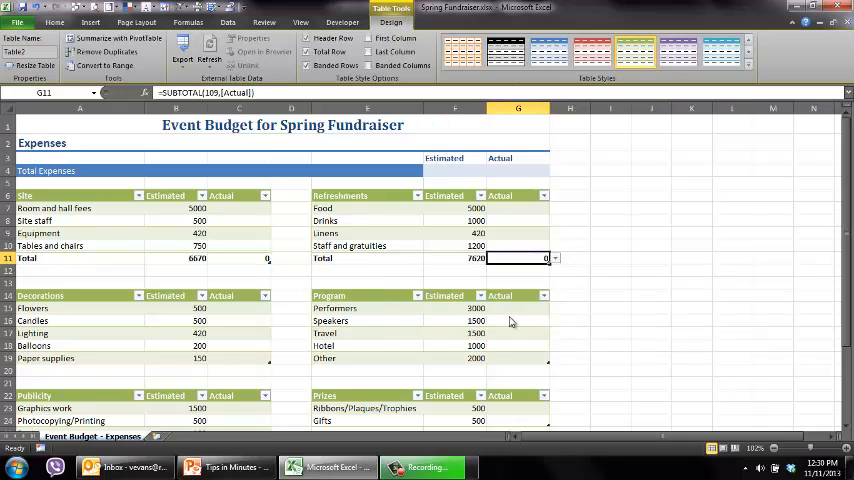
Add Total rows to Decorations, Program and Prizes and sum Publicity's Actual column.
{"action": "left_click", "coordinate": [176, 344]}
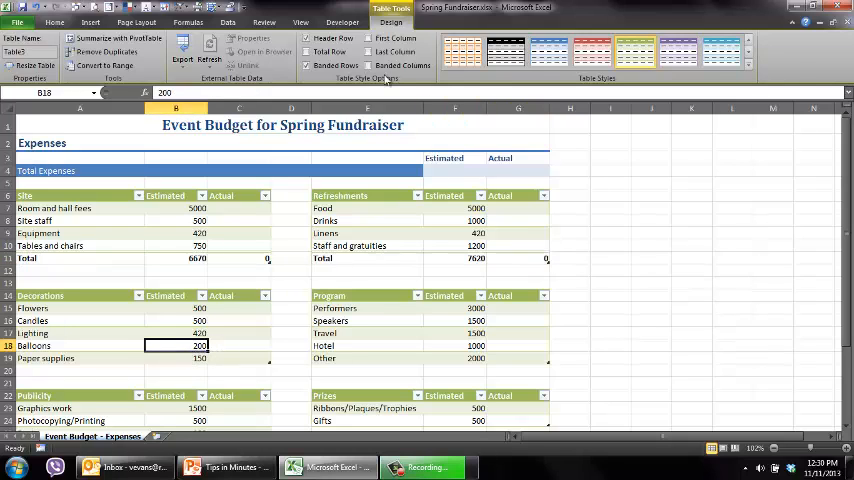
{"action": "left_click", "coordinate": [368, 332]}
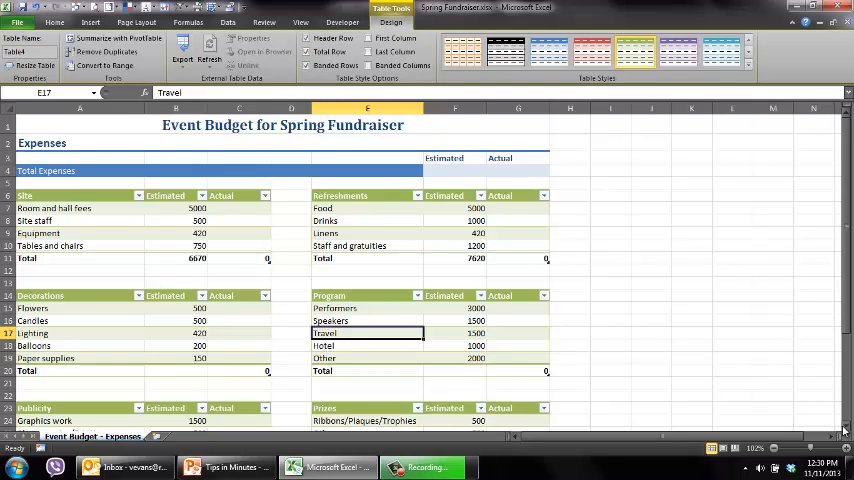
{"action": "scroll", "scroll_direction": "down", "scroll_amount": 3}
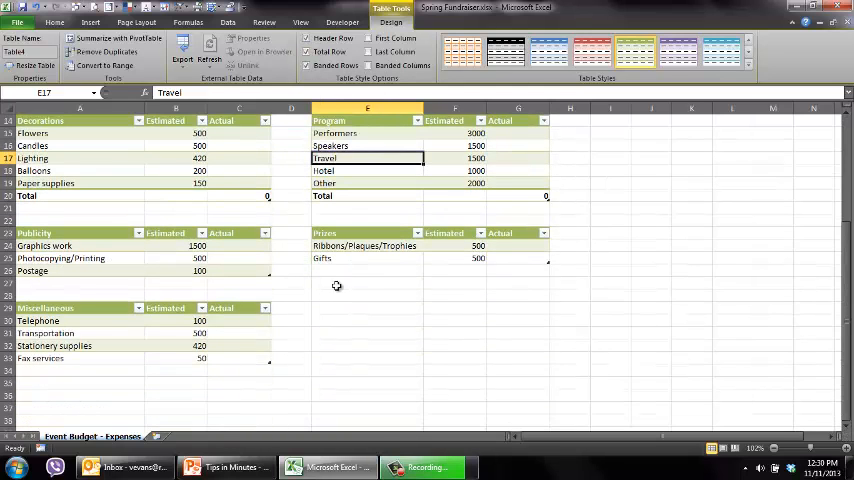
{"action": "left_click", "coordinate": [238, 294]}
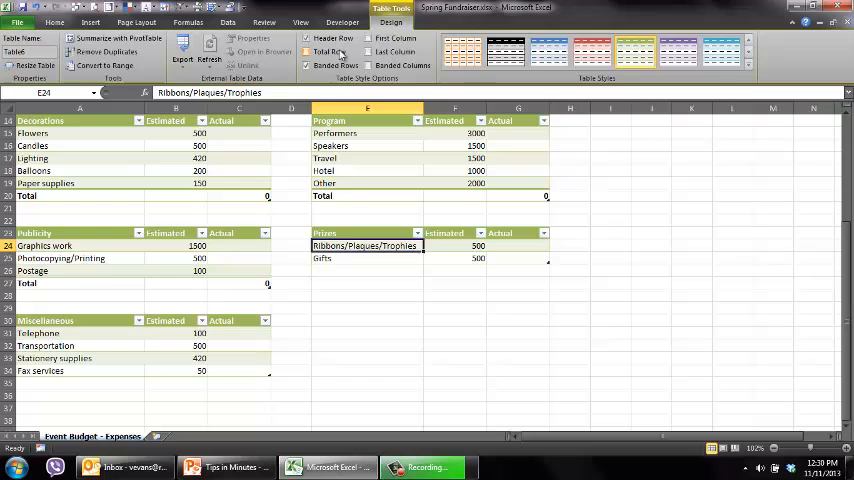
{"action": "left_click", "coordinate": [238, 344]}
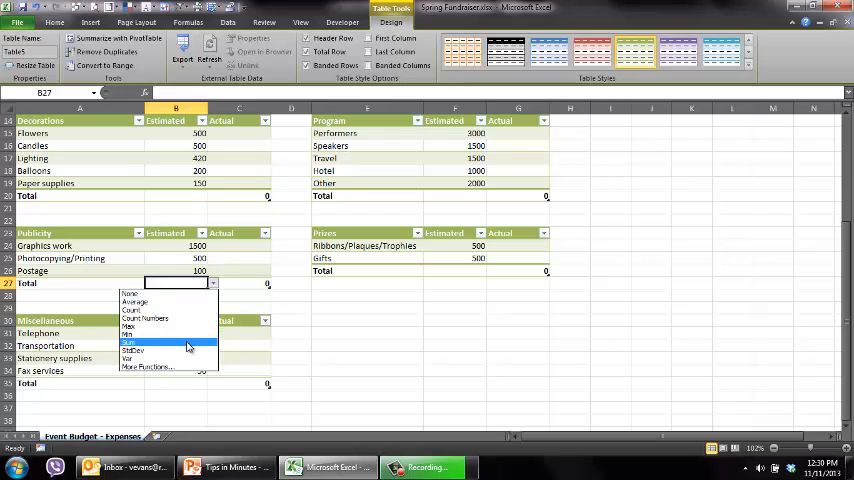
{"action": "left_click", "coordinate": [128, 342]}
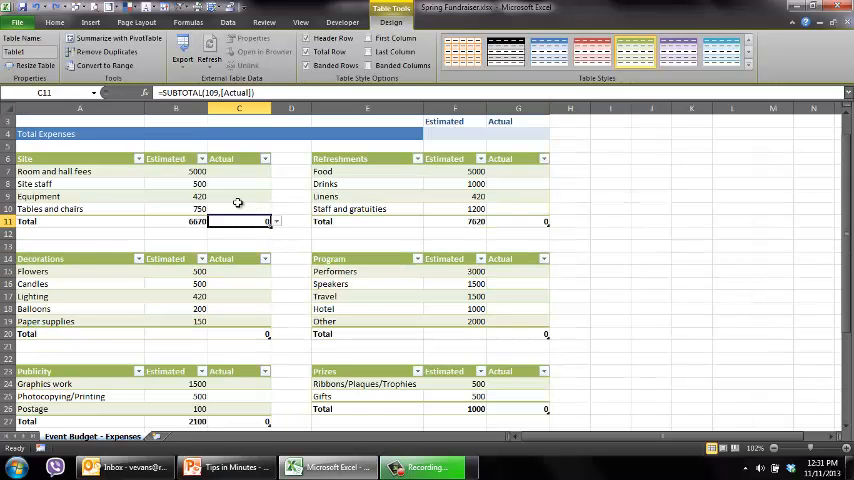
Select the Site table's Estimated and Actual amounts and apply Accounting dollar format.
{"action": "left_click", "coordinate": [238, 196]}
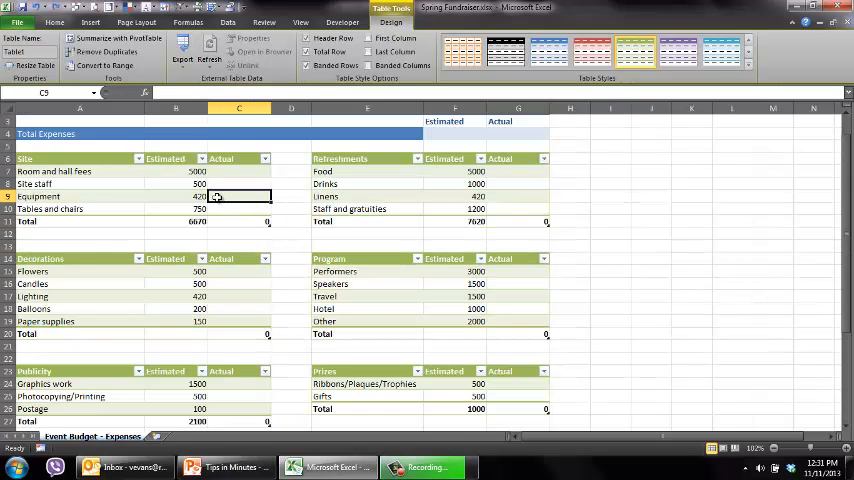
{"action": "left_click_drag", "start_coordinate": [176, 172], "coordinate": [176, 184]}
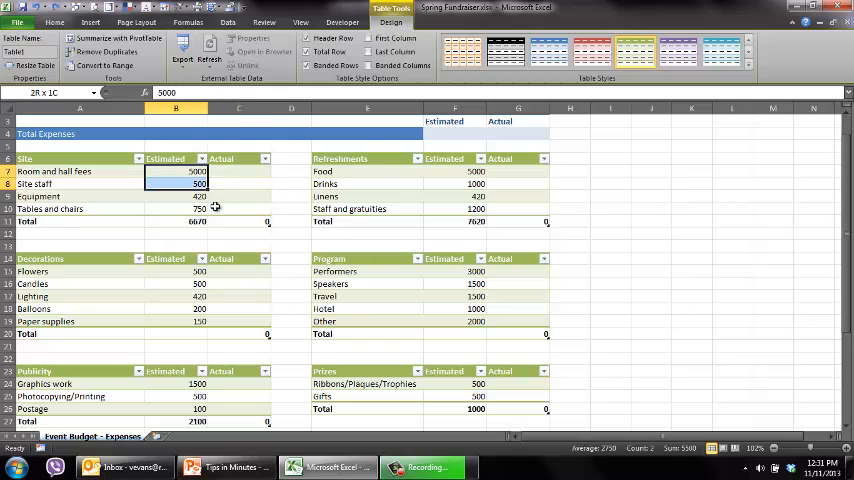
{"action": "left_click_drag", "start_coordinate": [176, 172], "coordinate": [238, 220]}
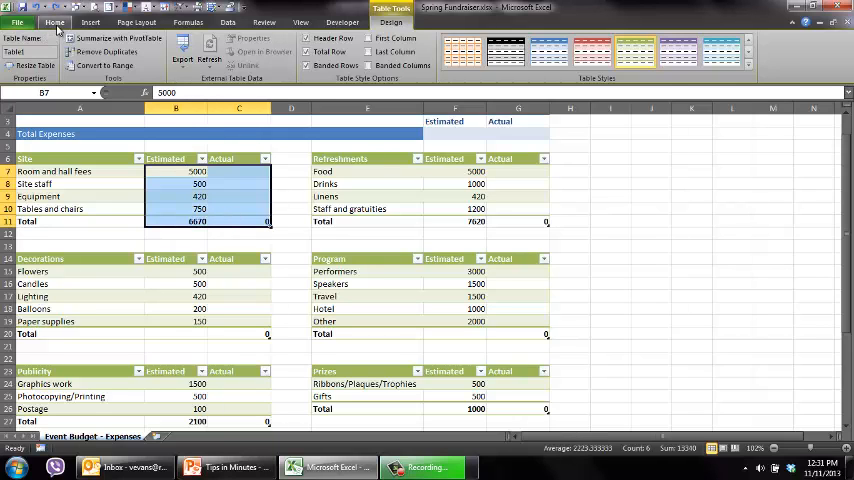
{"action": "left_click", "coordinate": [54, 22]}
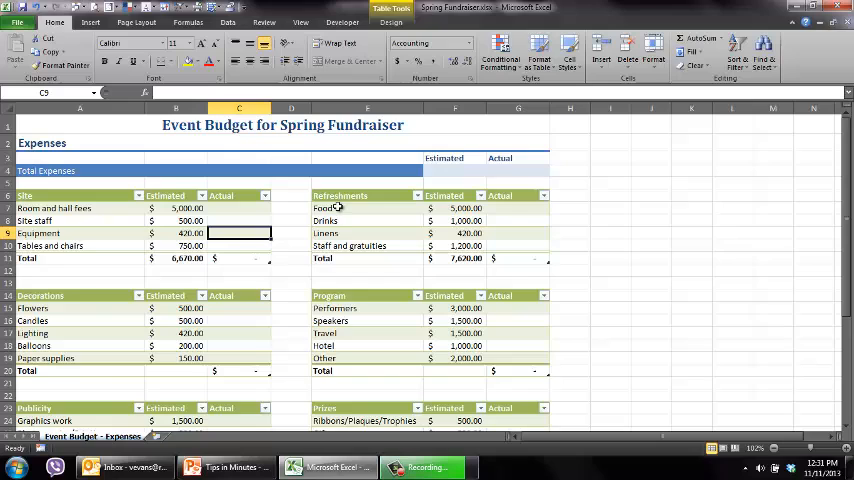
{"action": "mouse_move", "coordinate": [396, 220]}
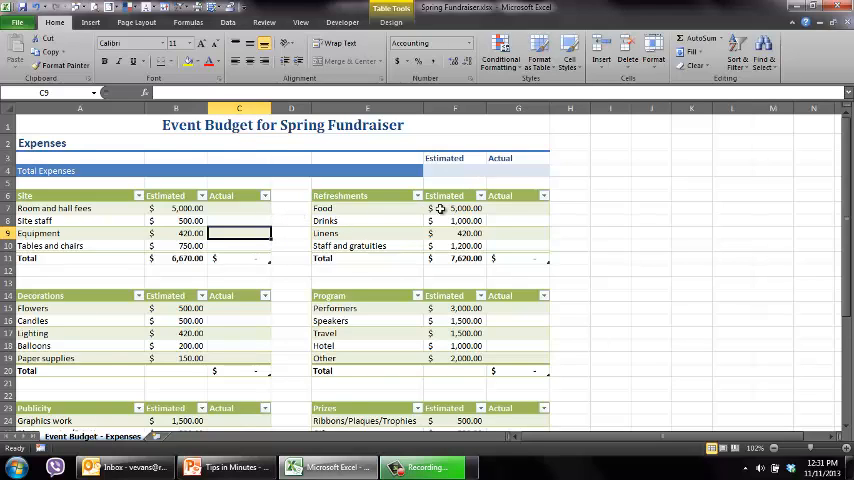
Enter 5238 as Food's Actual amount in Refreshments and check the SUBTOTAL total row.
{"action": "left_click", "coordinate": [516, 208]}
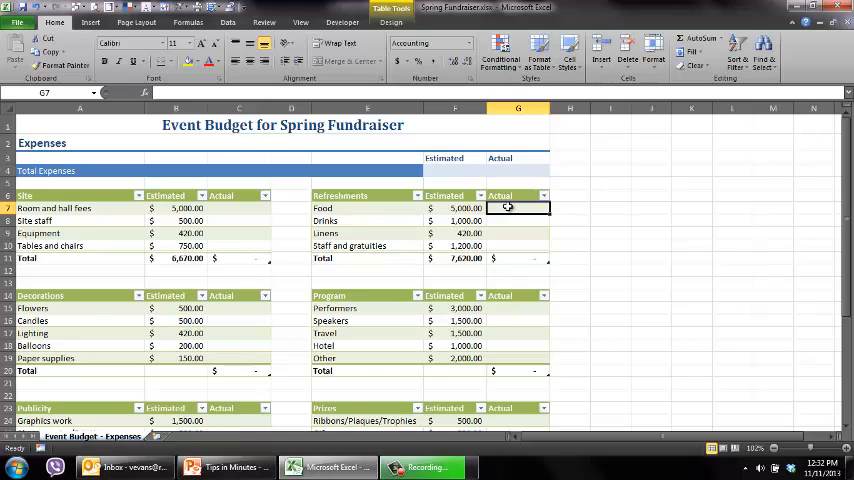
{"action": "type", "text": "5238"}
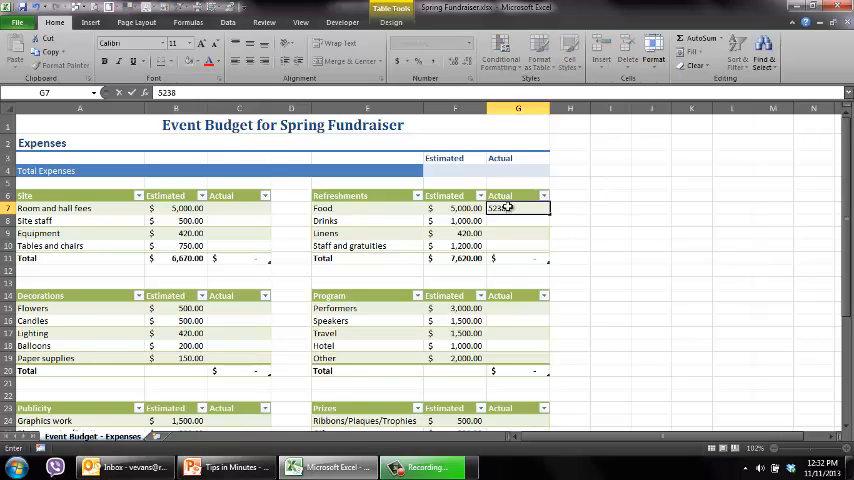
{"action": "key", "text": "Return"}
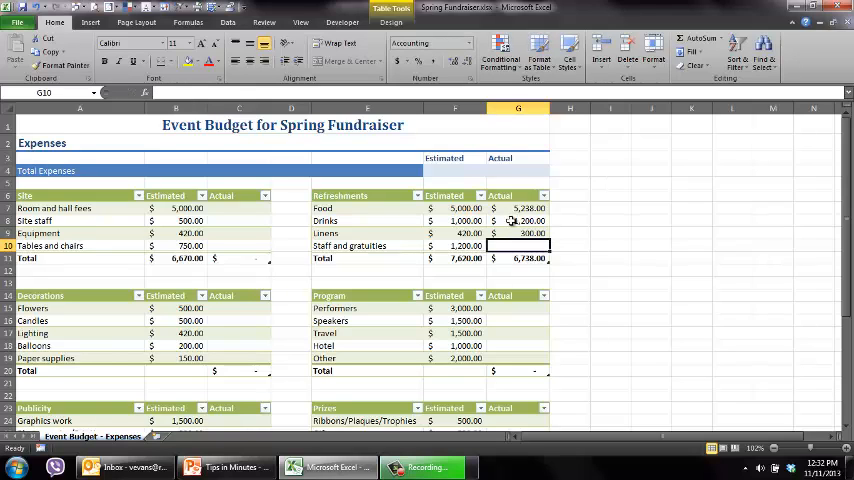
{"action": "left_click", "coordinate": [518, 258]}
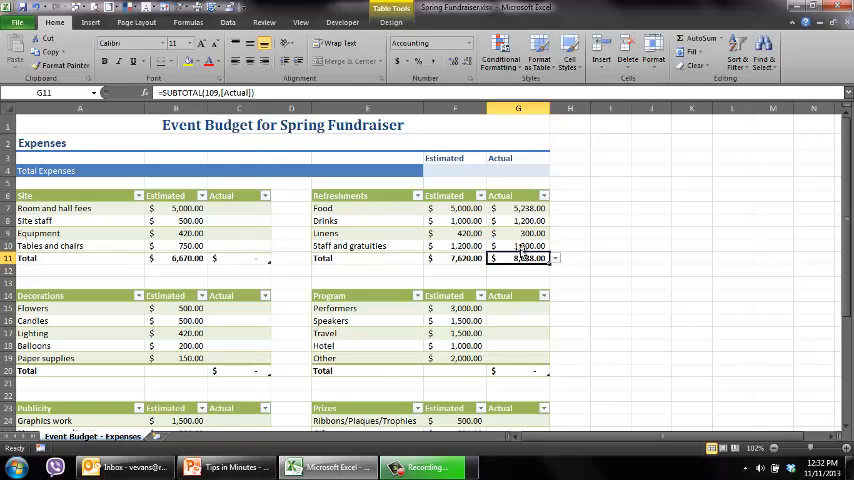
{"action": "left_click", "coordinate": [518, 232]}
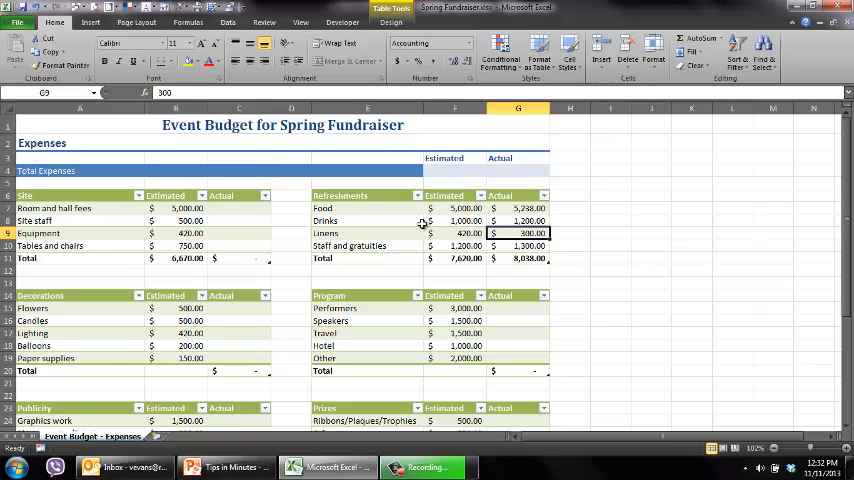
Delete the Hotel row from the Program table.
{"action": "left_click", "coordinate": [368, 344]}
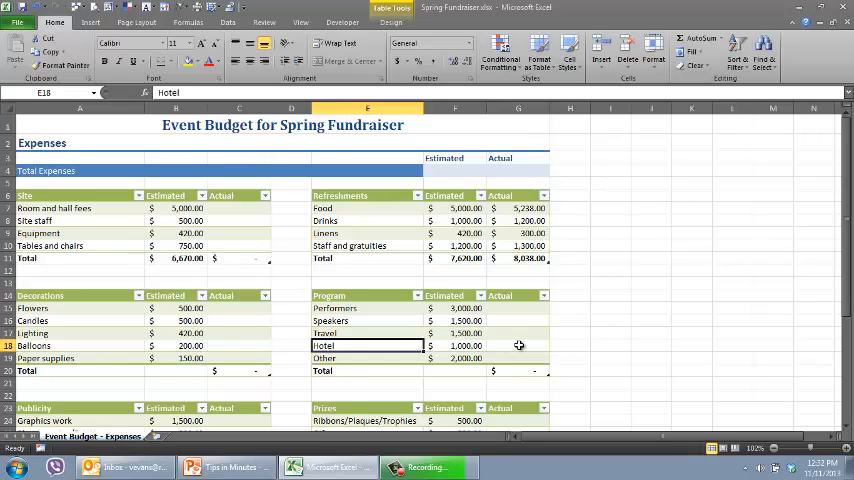
{"action": "mouse_move", "coordinate": [372, 348]}
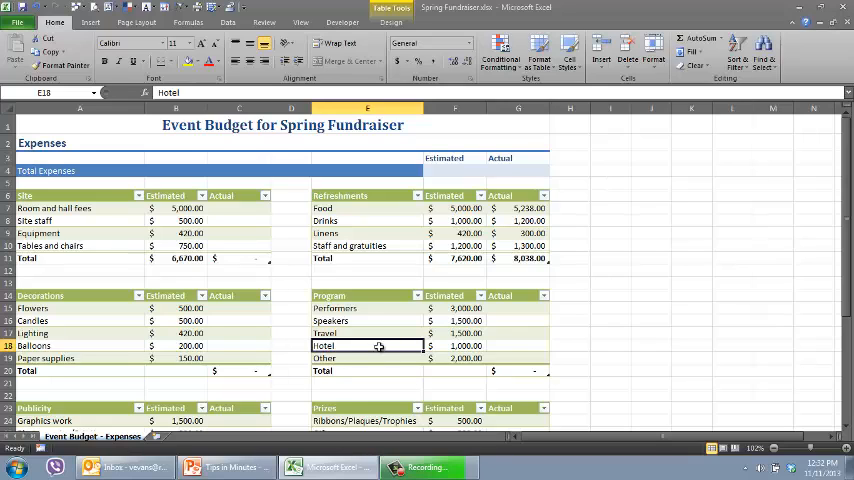
{"action": "mouse_move", "coordinate": [396, 346]}
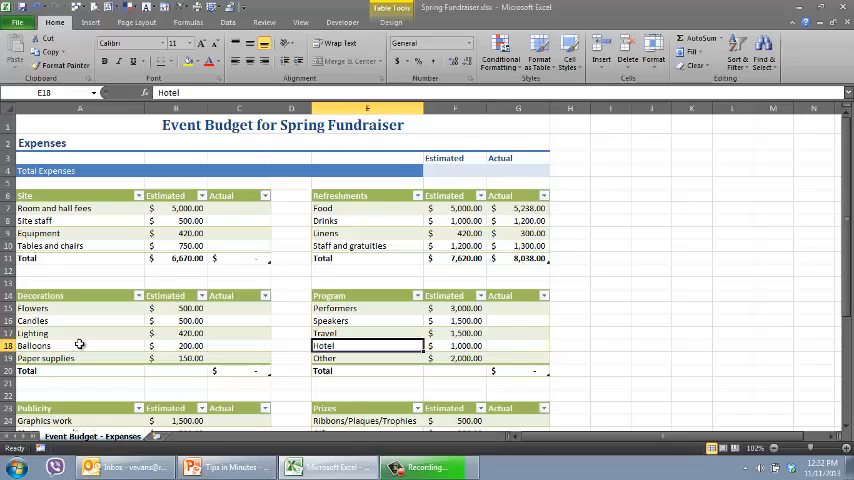
{"action": "mouse_move", "coordinate": [196, 344]}
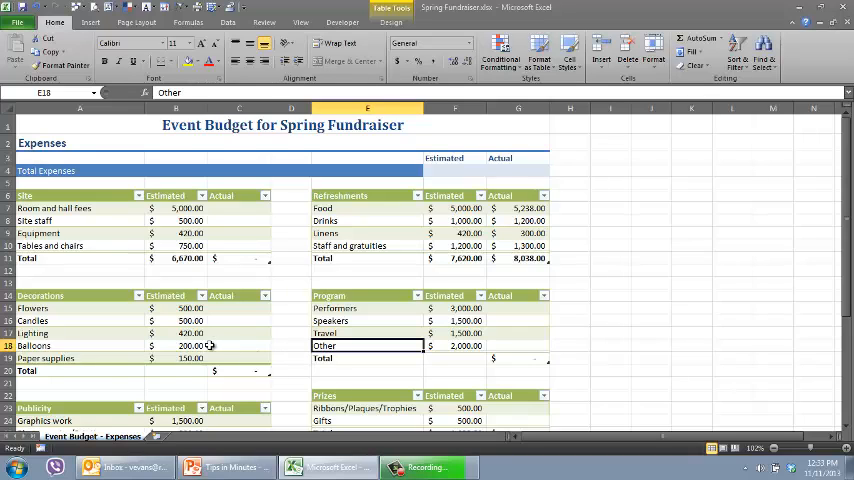
{"action": "mouse_move", "coordinate": [196, 344]}
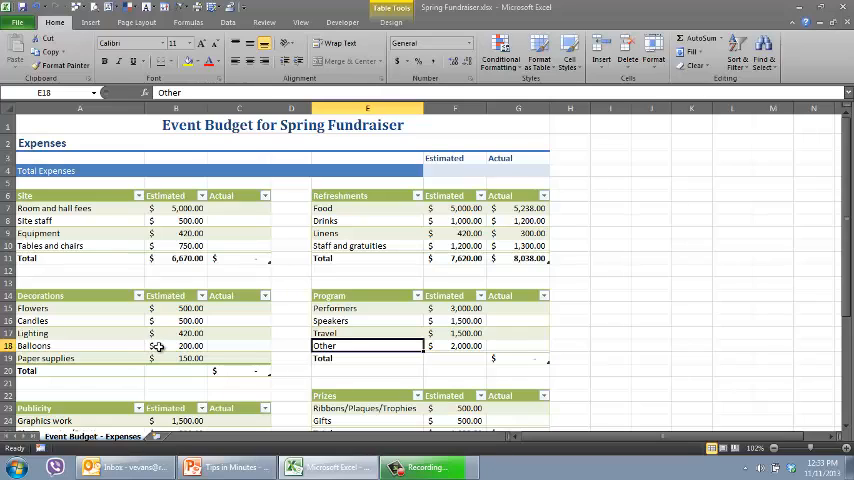
{"action": "mouse_move", "coordinate": [424, 352]}
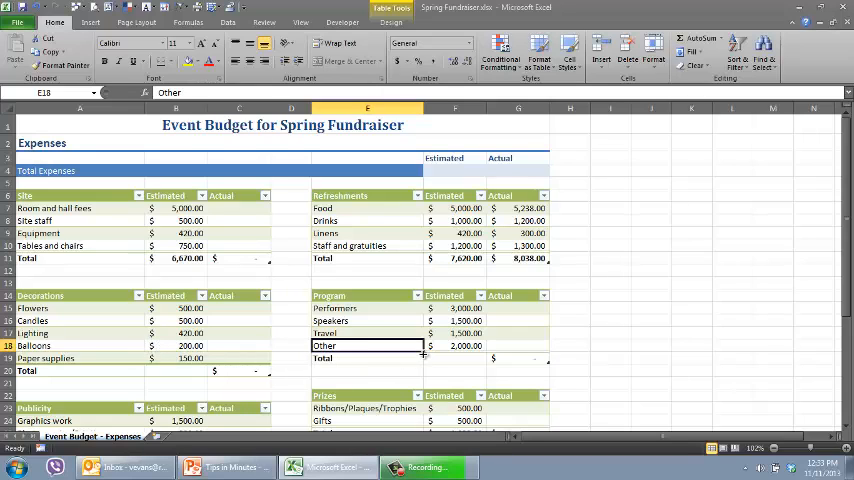
{"action": "mouse_move", "coordinate": [368, 346]}
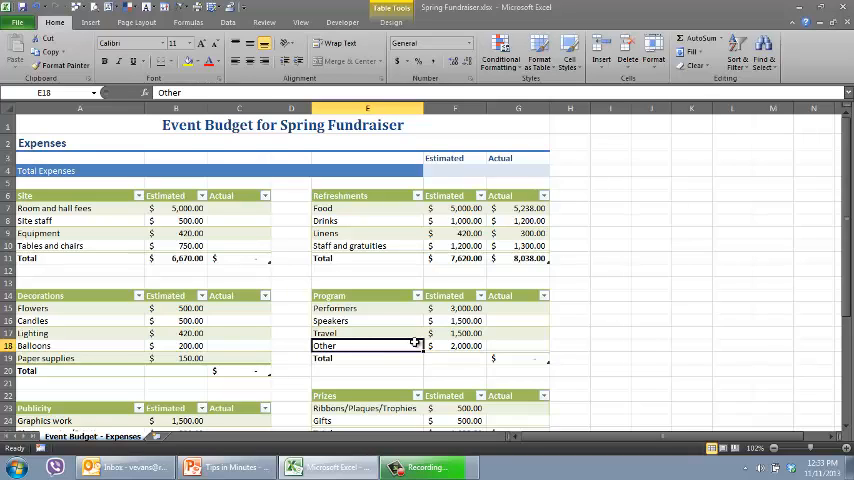
{"action": "mouse_move", "coordinate": [430, 286]}
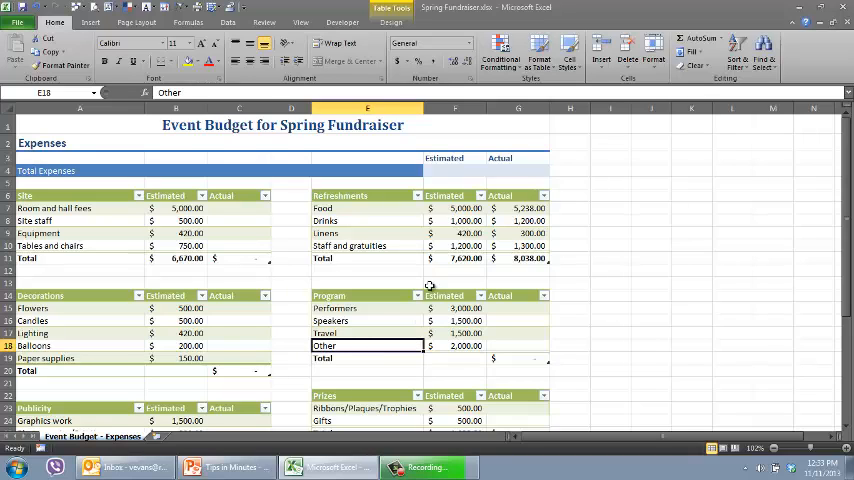
{"action": "mouse_move", "coordinate": [450, 238]}
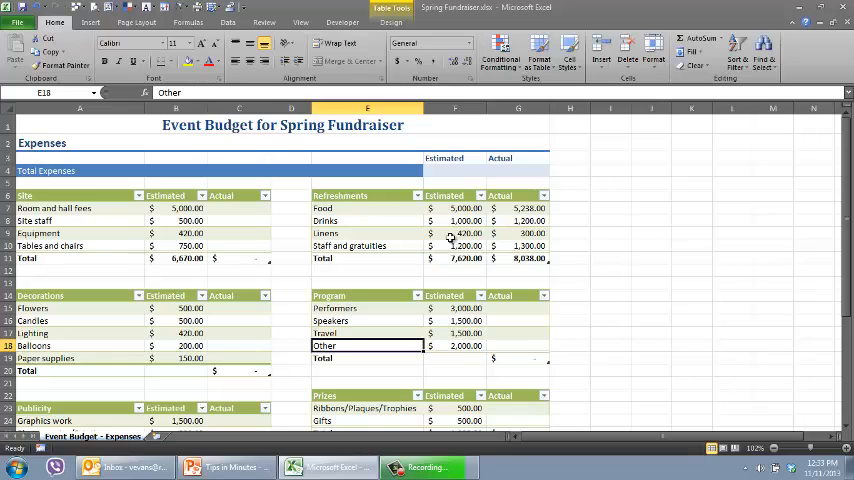
{"action": "mouse_move", "coordinate": [360, 164]}
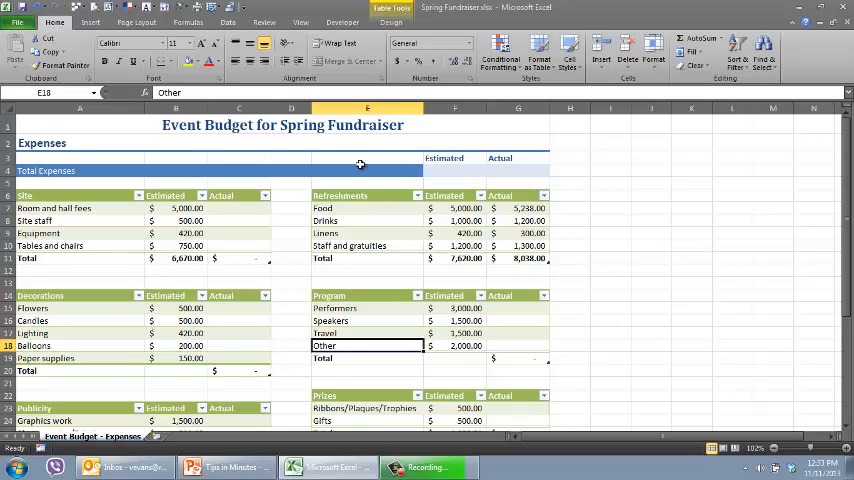
{"action": "mouse_move", "coordinate": [344, 218]}
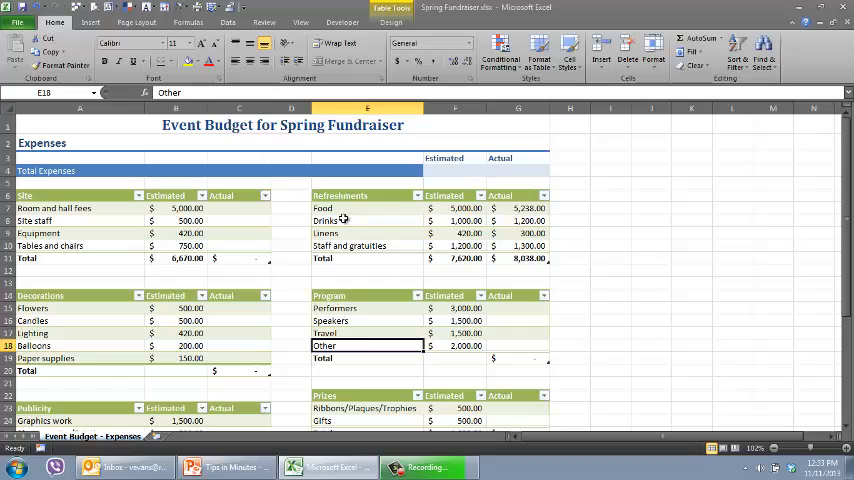
{"action": "mouse_move", "coordinate": [248, 28]}
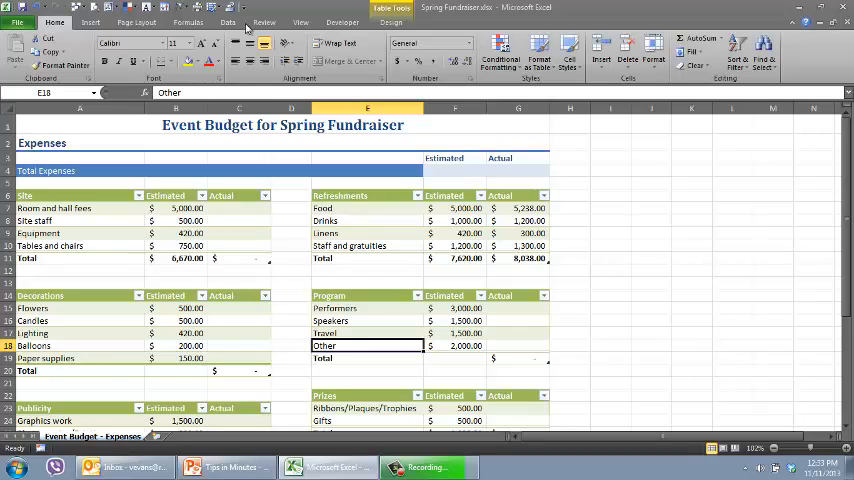
Apply the Austin theme from the Page Layout Themes gallery, recoloring the tables orange.
{"action": "left_click", "coordinate": [136, 22]}
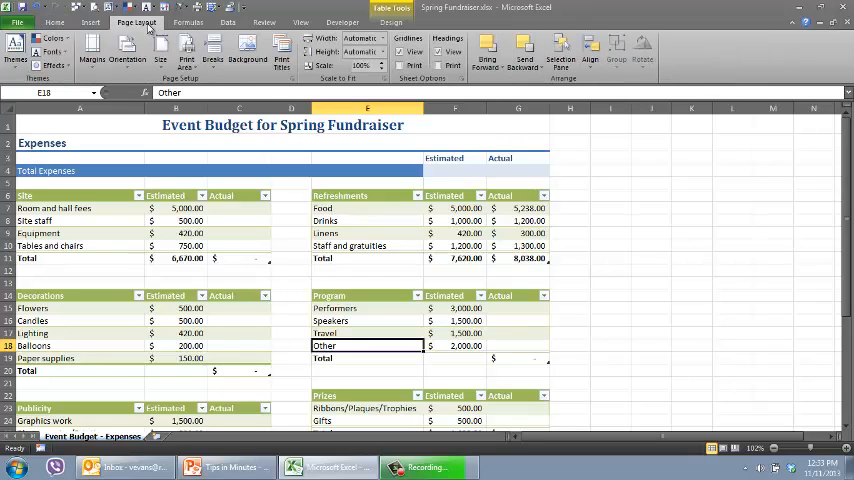
{"action": "left_click", "coordinate": [20, 48]}
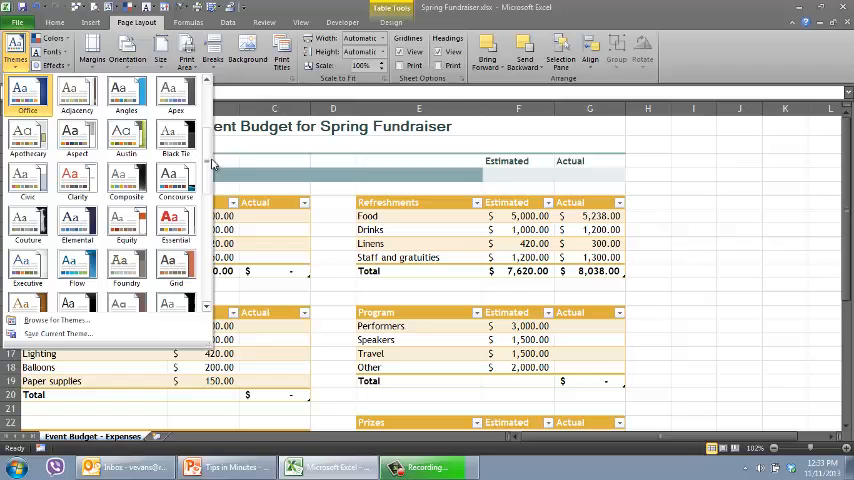
{"action": "scroll", "scroll_direction": "down", "scroll_amount": 3}
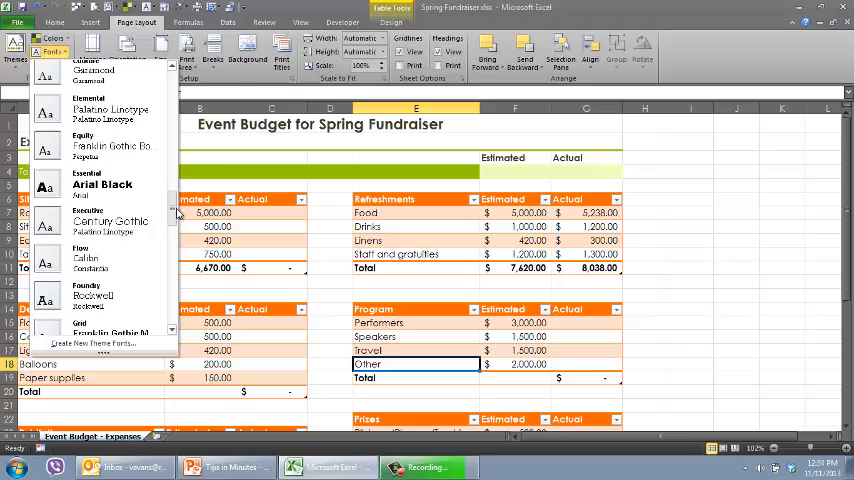
Switch theme fonts to Flow, then return Home and select cell C5 in the Site table.
{"action": "scroll", "scroll_direction": "down", "scroll_amount": 3}
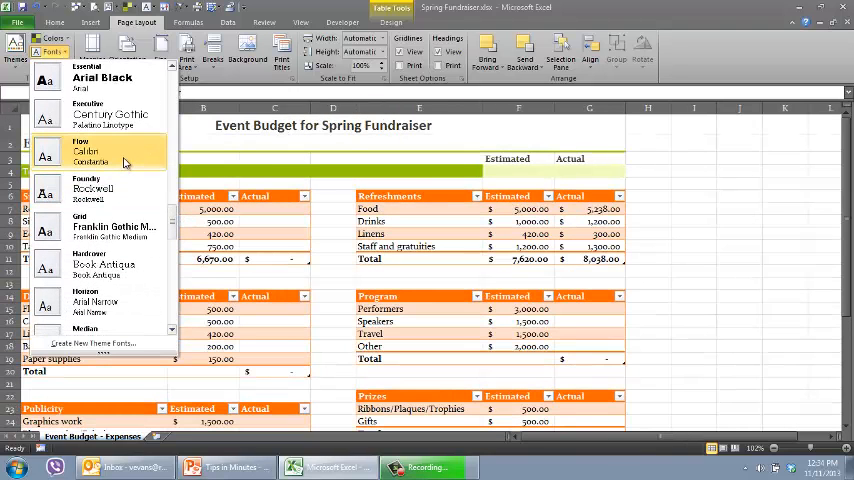
{"action": "mouse_move", "coordinate": [96, 156]}
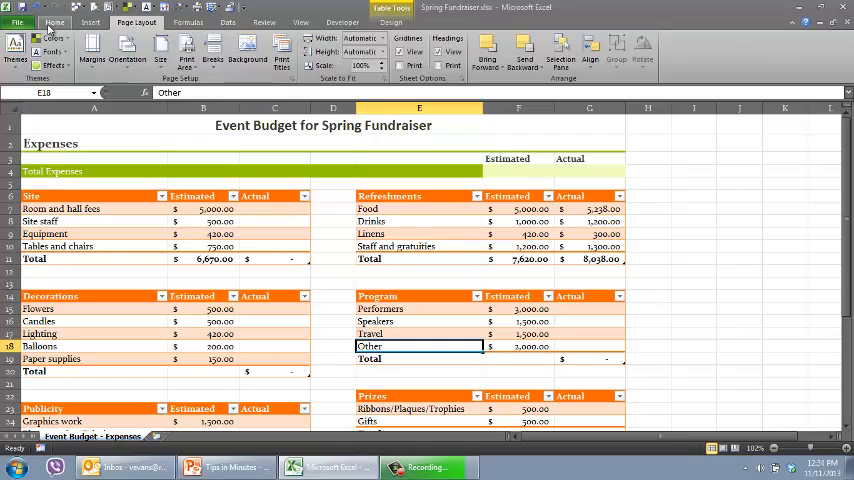
{"action": "left_click", "coordinate": [54, 22]}
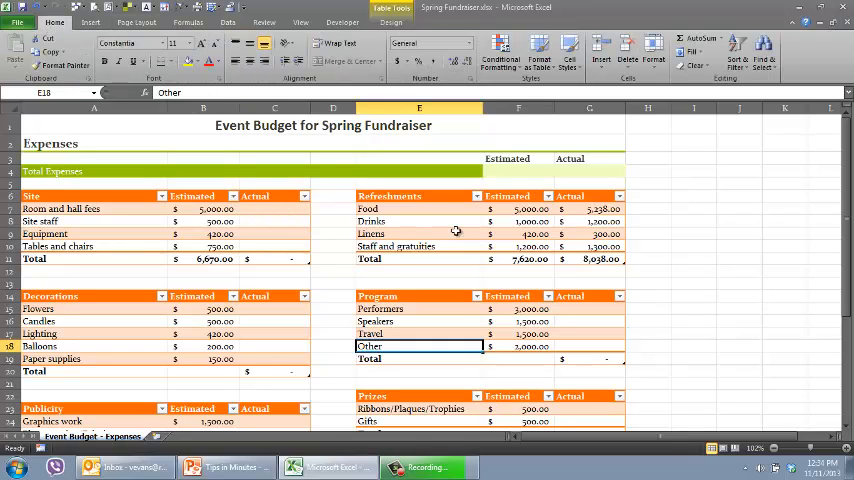
{"action": "left_click", "coordinate": [272, 232]}
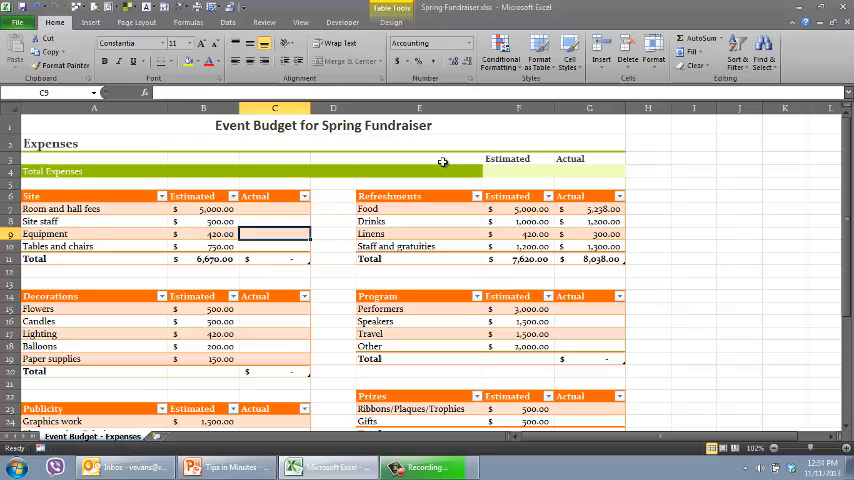
Apply a brown medium table style to the Site table, then select another table for restyling.
{"action": "left_click", "coordinate": [540, 52]}
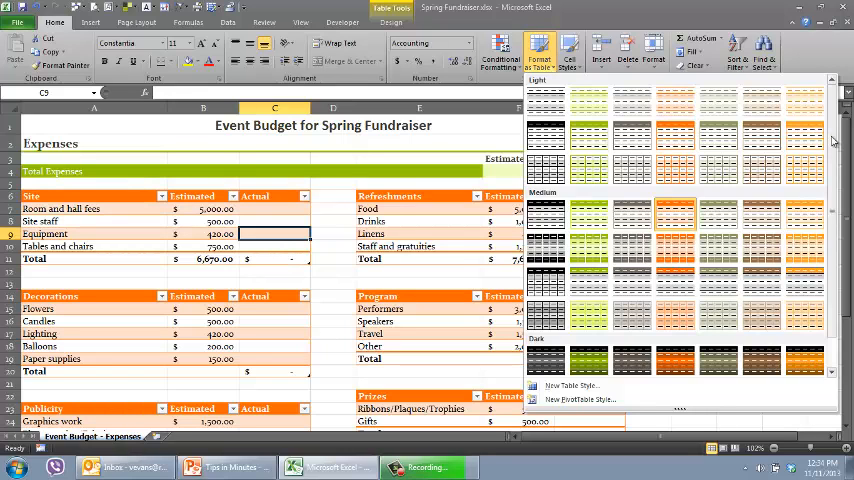
{"action": "scroll", "scroll_direction": "down", "scroll_amount": 3}
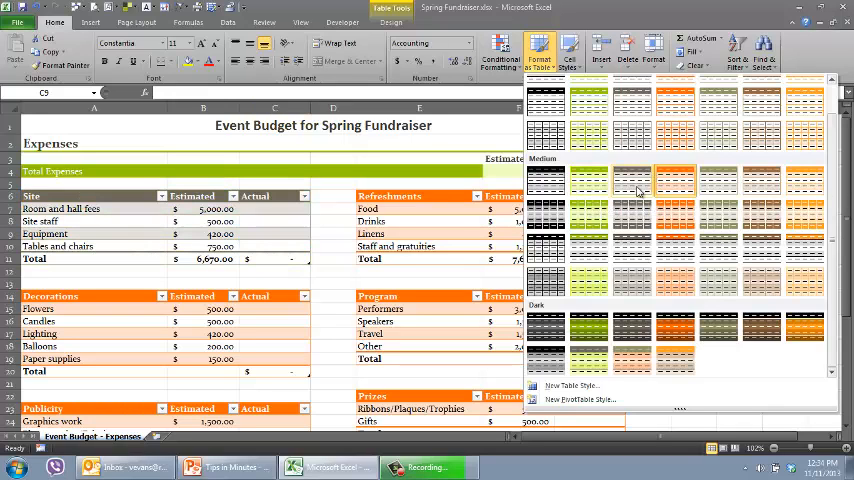
{"action": "mouse_move", "coordinate": [718, 180]}
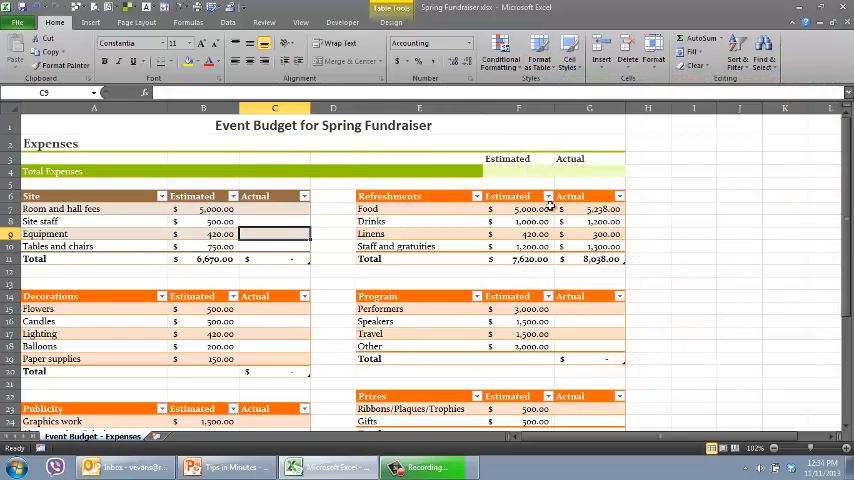
{"action": "left_click", "coordinate": [538, 52]}
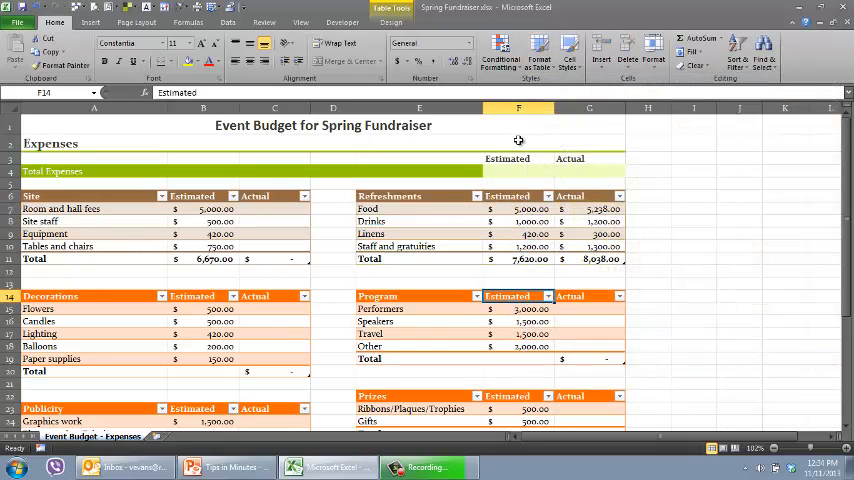
{"action": "left_click", "coordinate": [518, 232]}
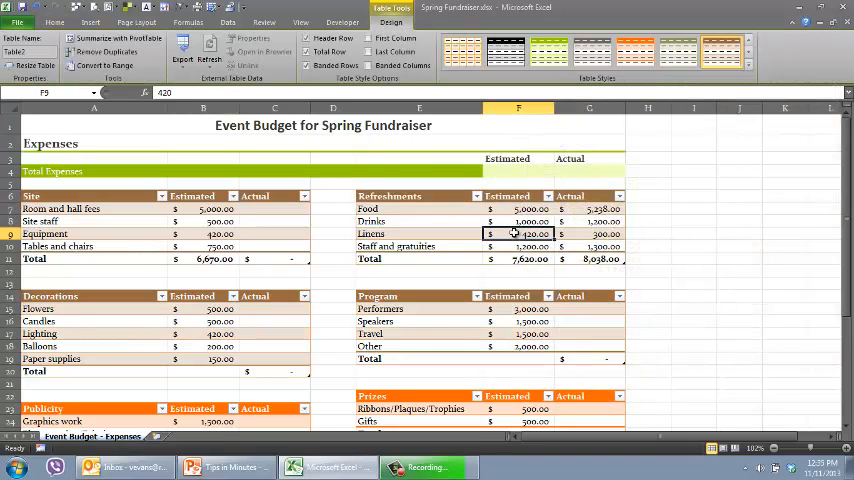